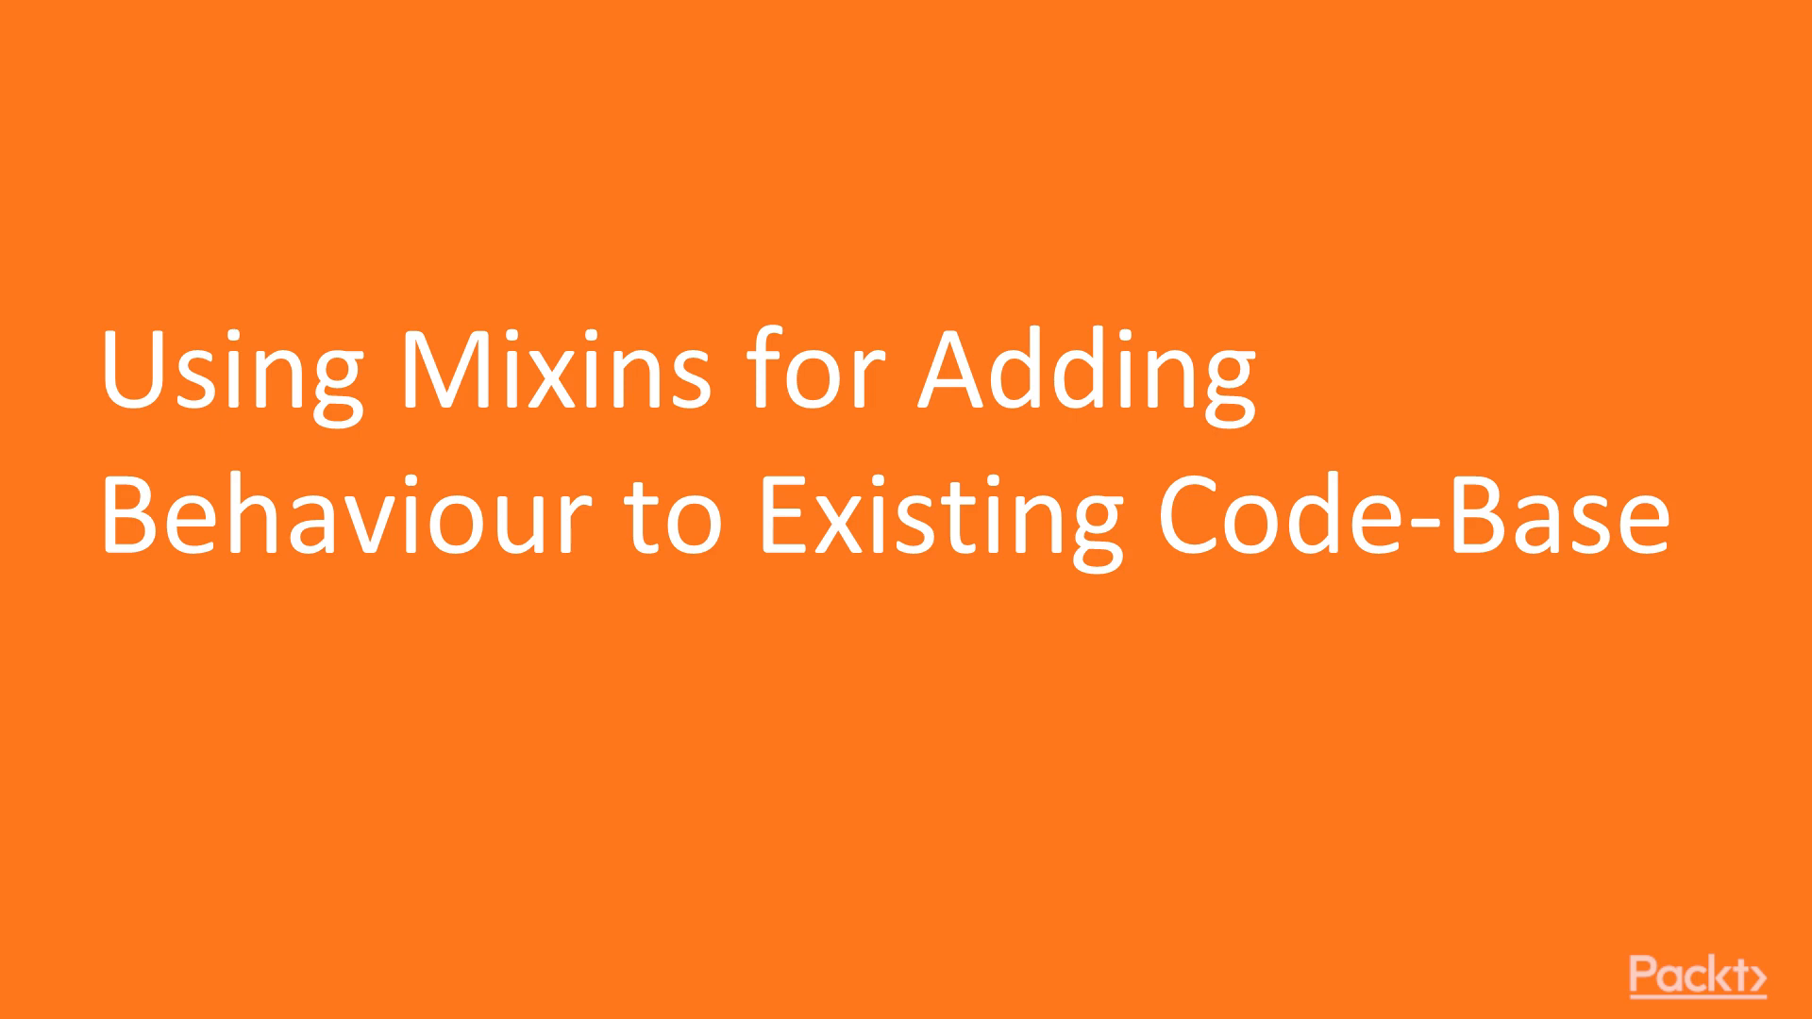
Step: Review the Constructor type and its constructor signature, scrolling through mixins.ts
{"action": "key", "text": "Right"}
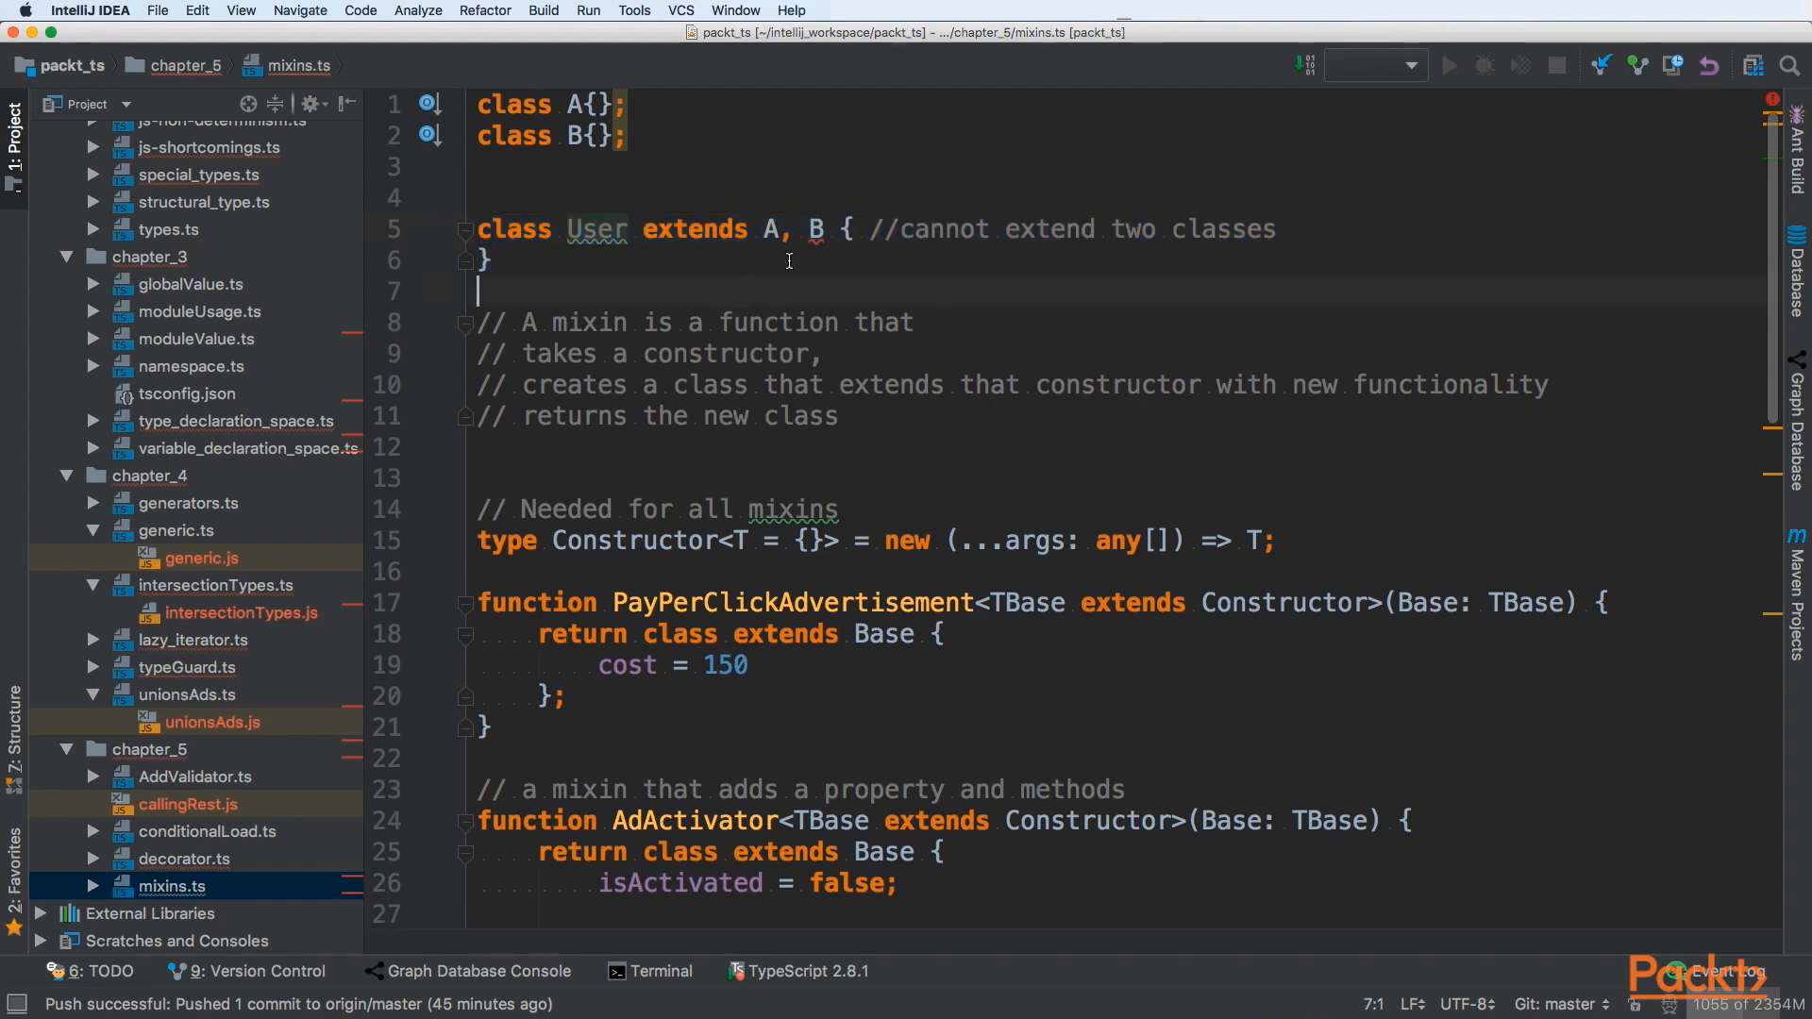
{"action": "mouse_move", "coordinate": [815, 231]}
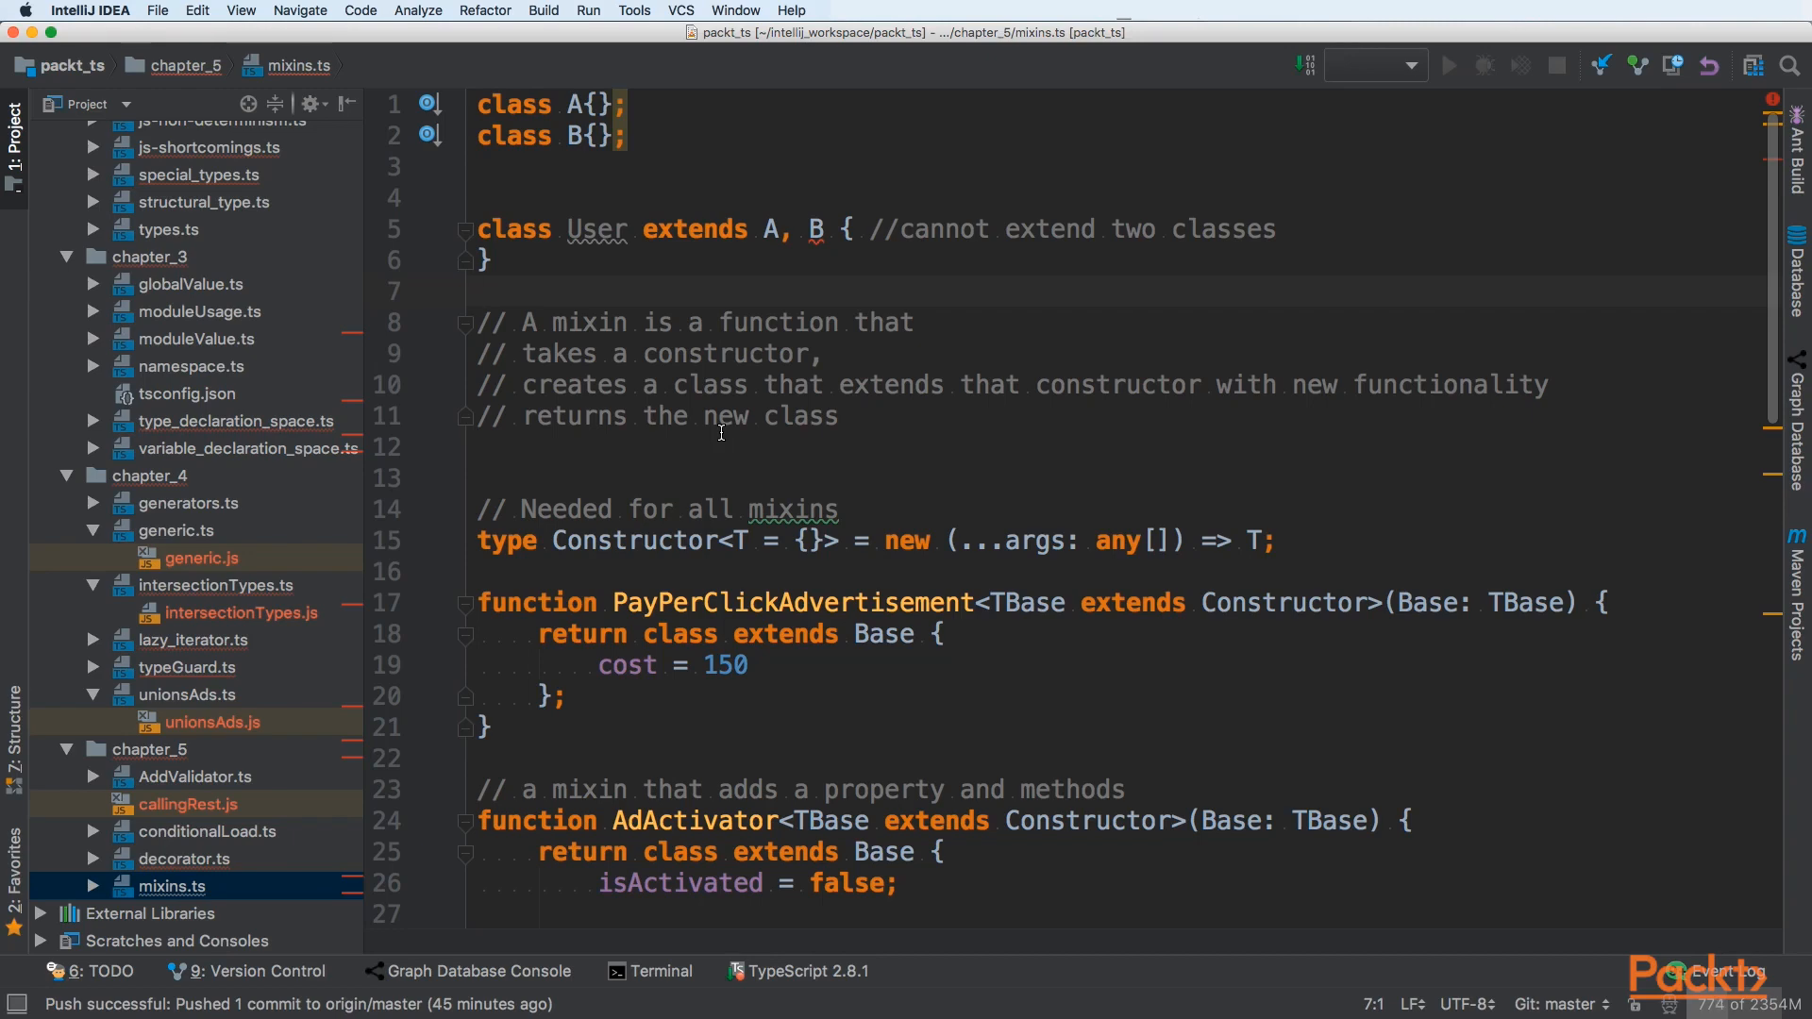
{"action": "scroll", "scroll_direction": "down", "scroll_amount": 3}
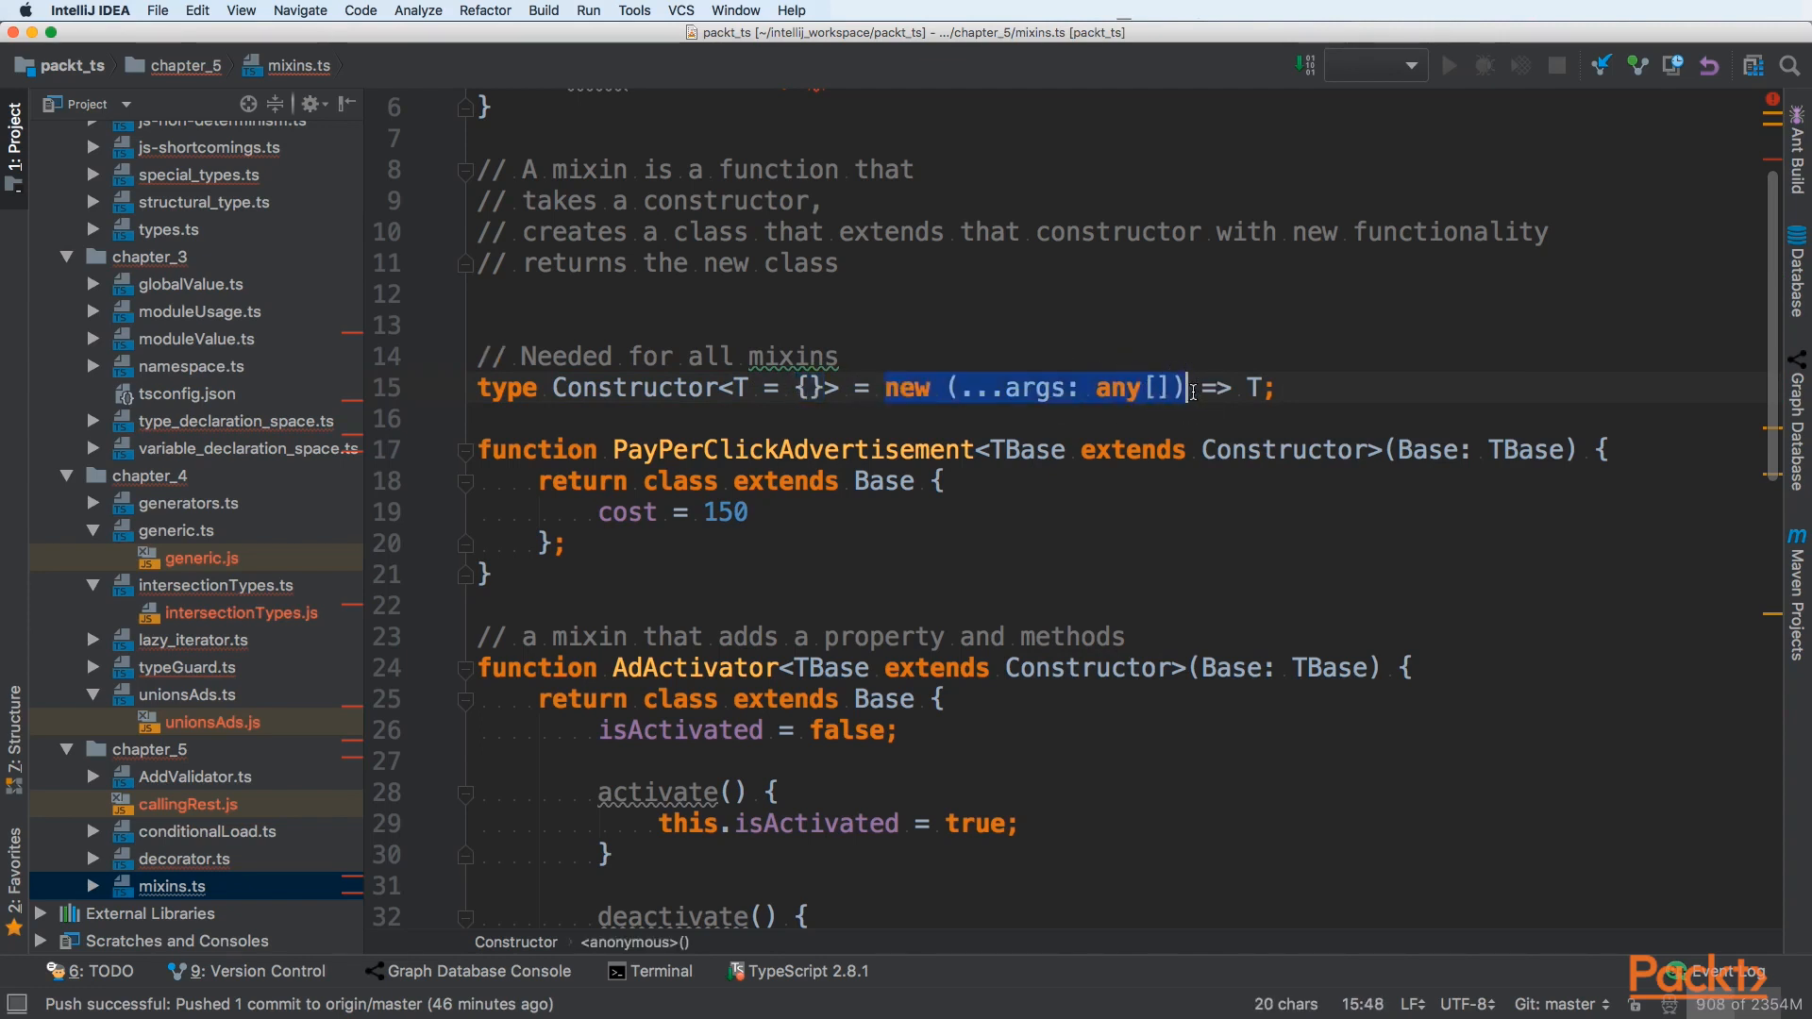
{"action": "double_click", "coordinate": [1025, 387]}
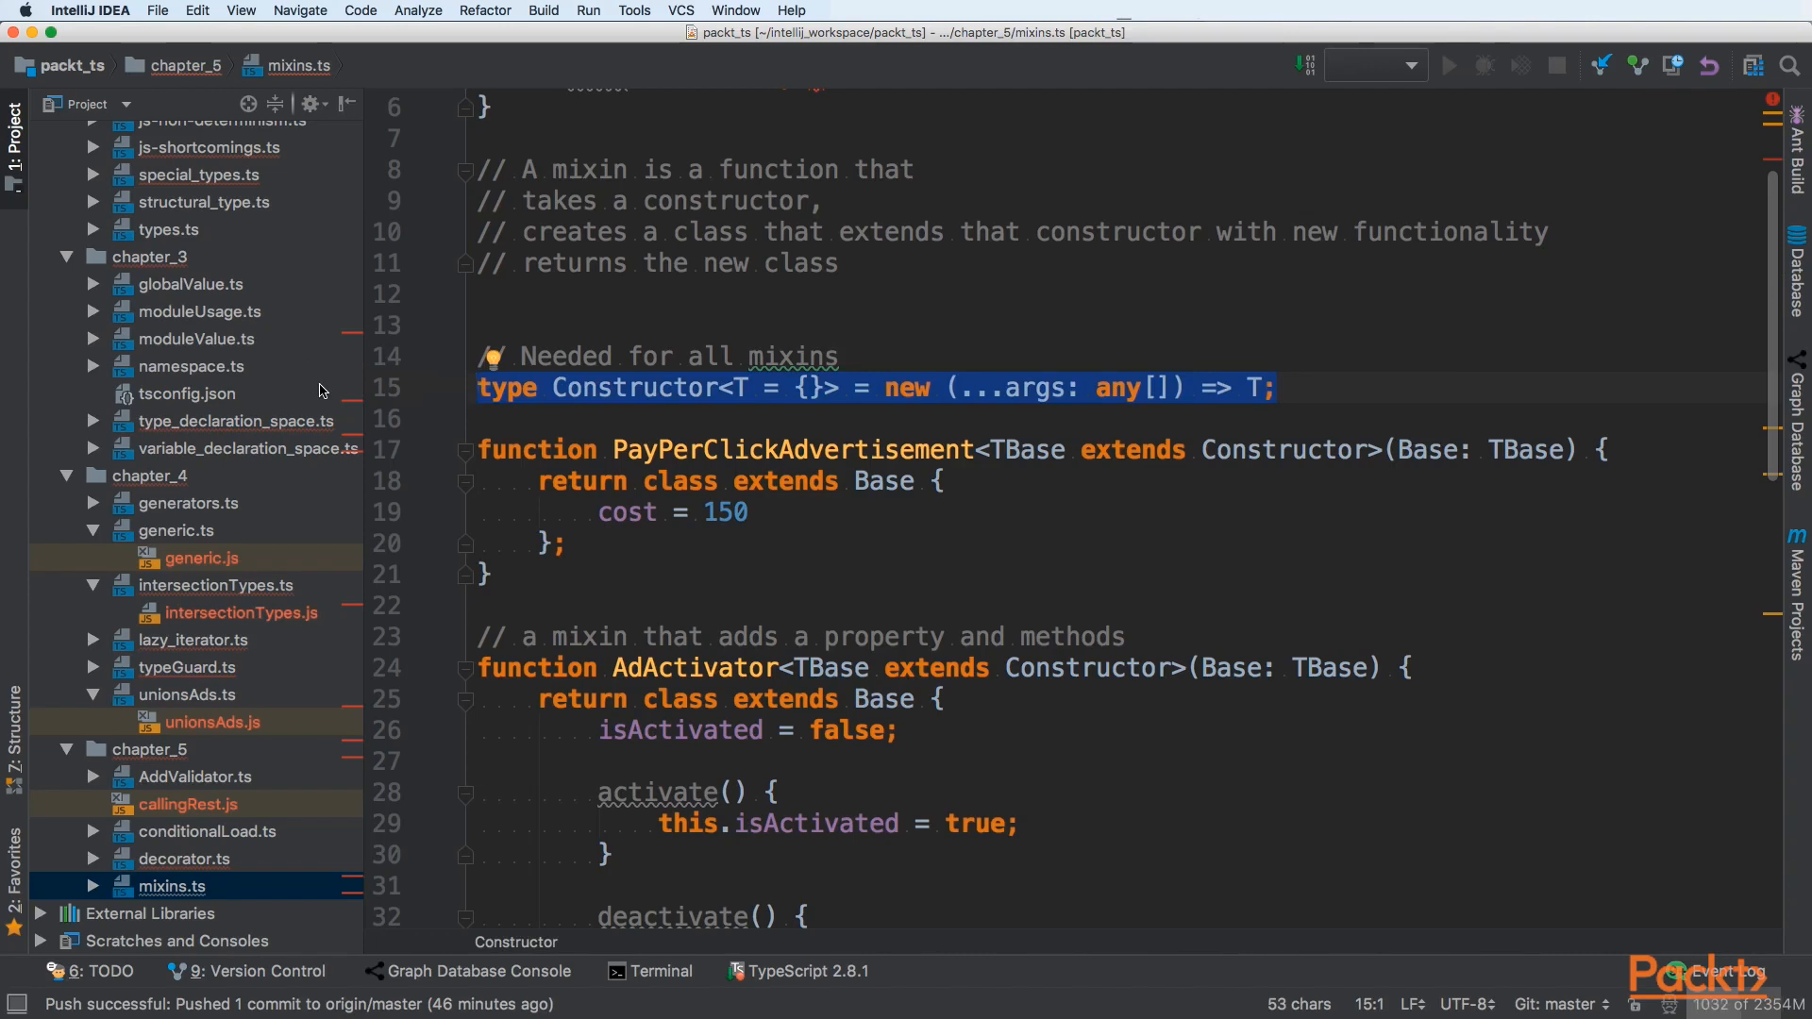
{"action": "scroll", "scroll_direction": "down", "scroll_amount": 3}
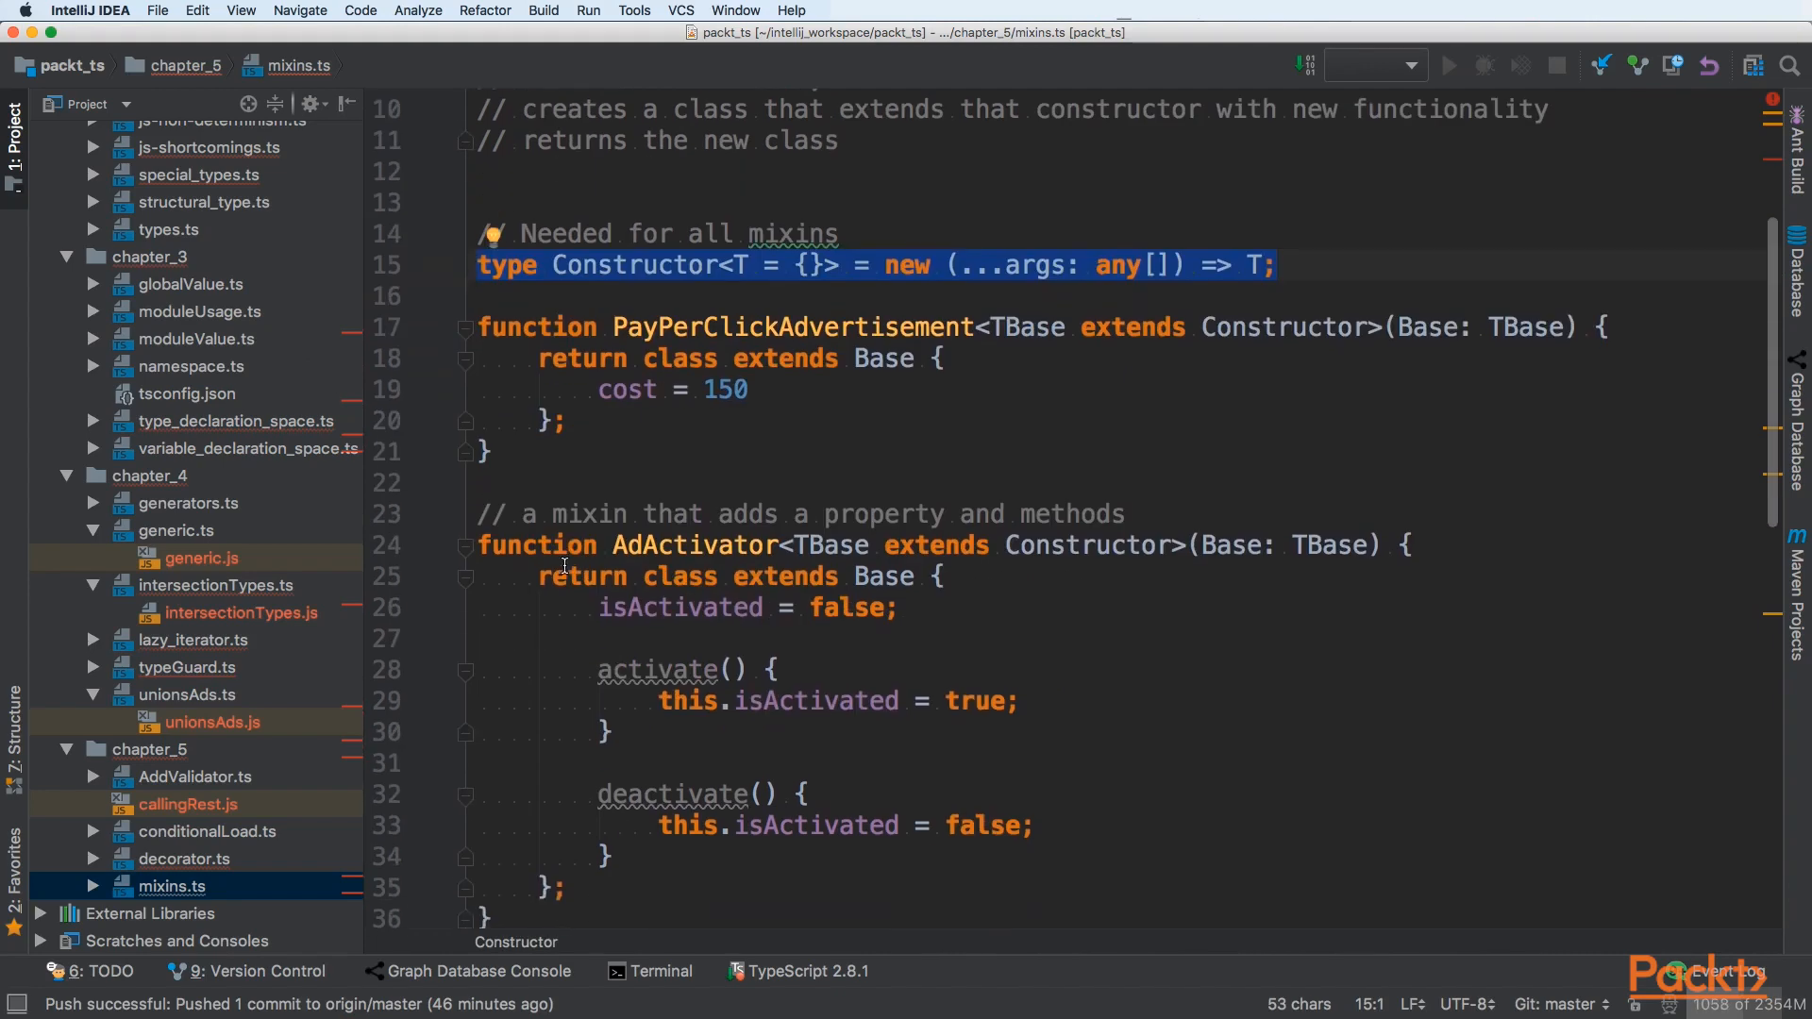
{"action": "scroll", "scroll_direction": "down", "scroll_amount": 3}
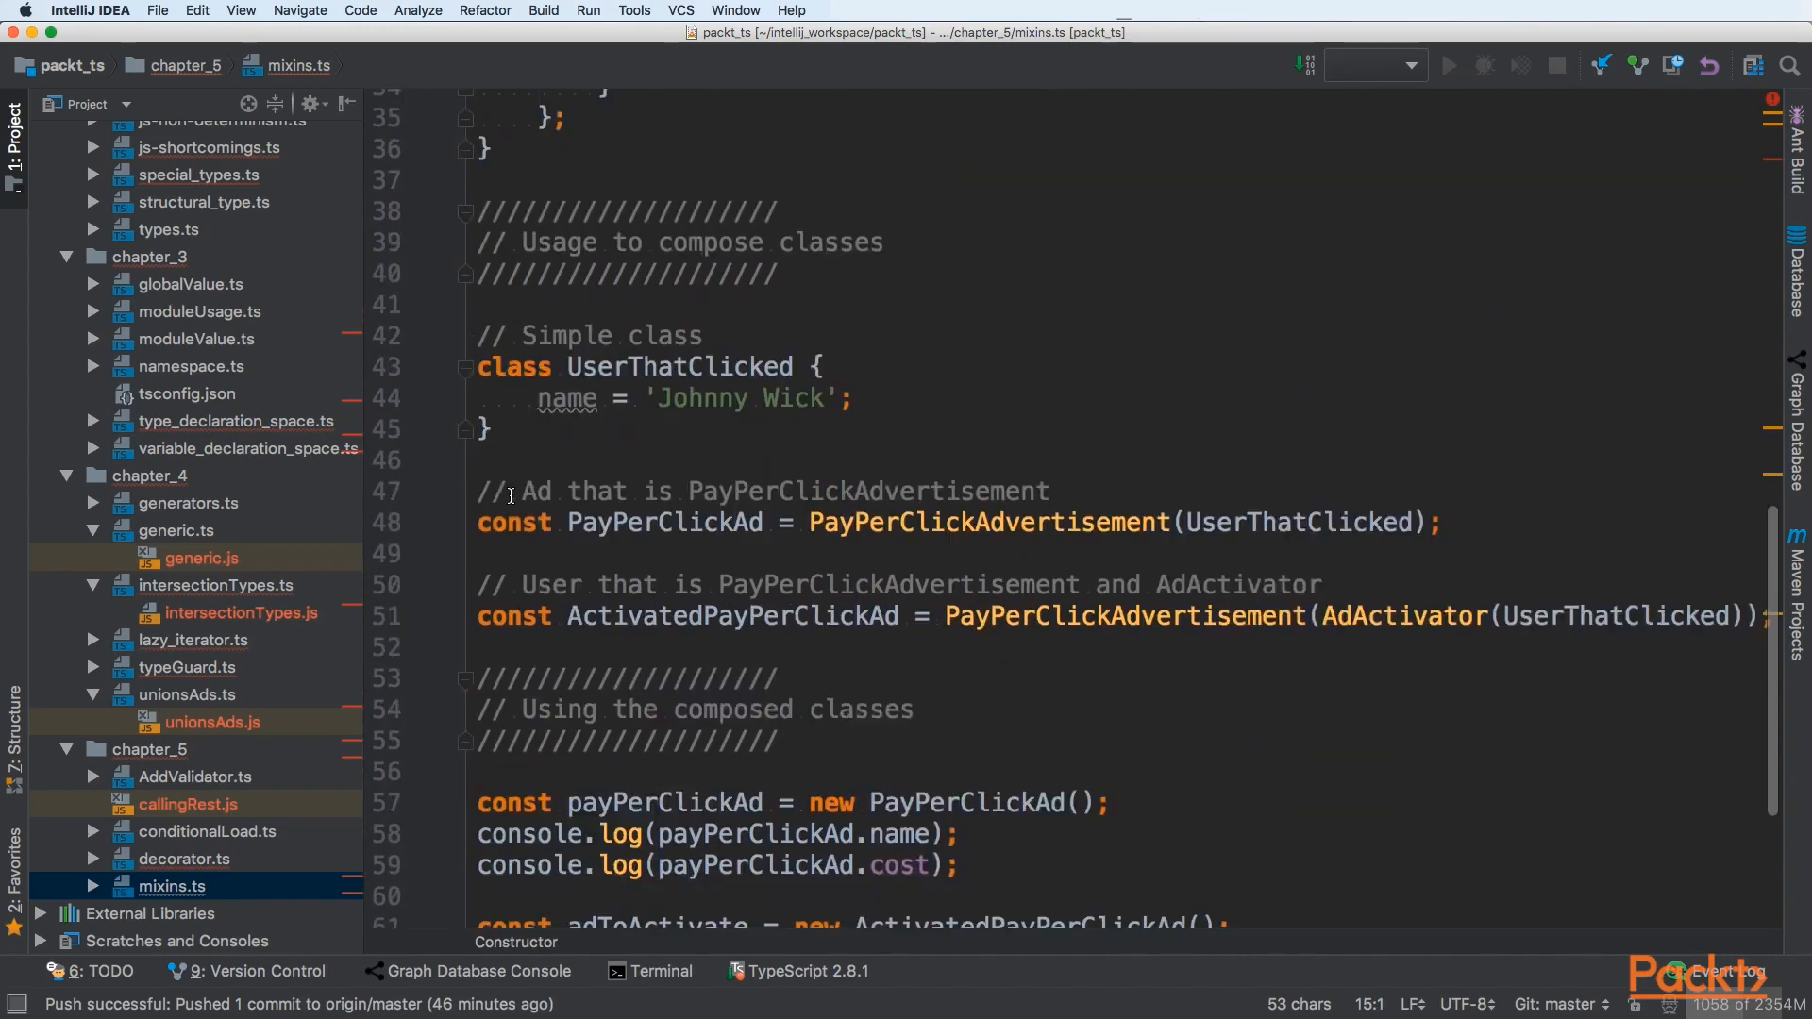
{"action": "scroll", "scroll_direction": "down", "scroll_amount": 3}
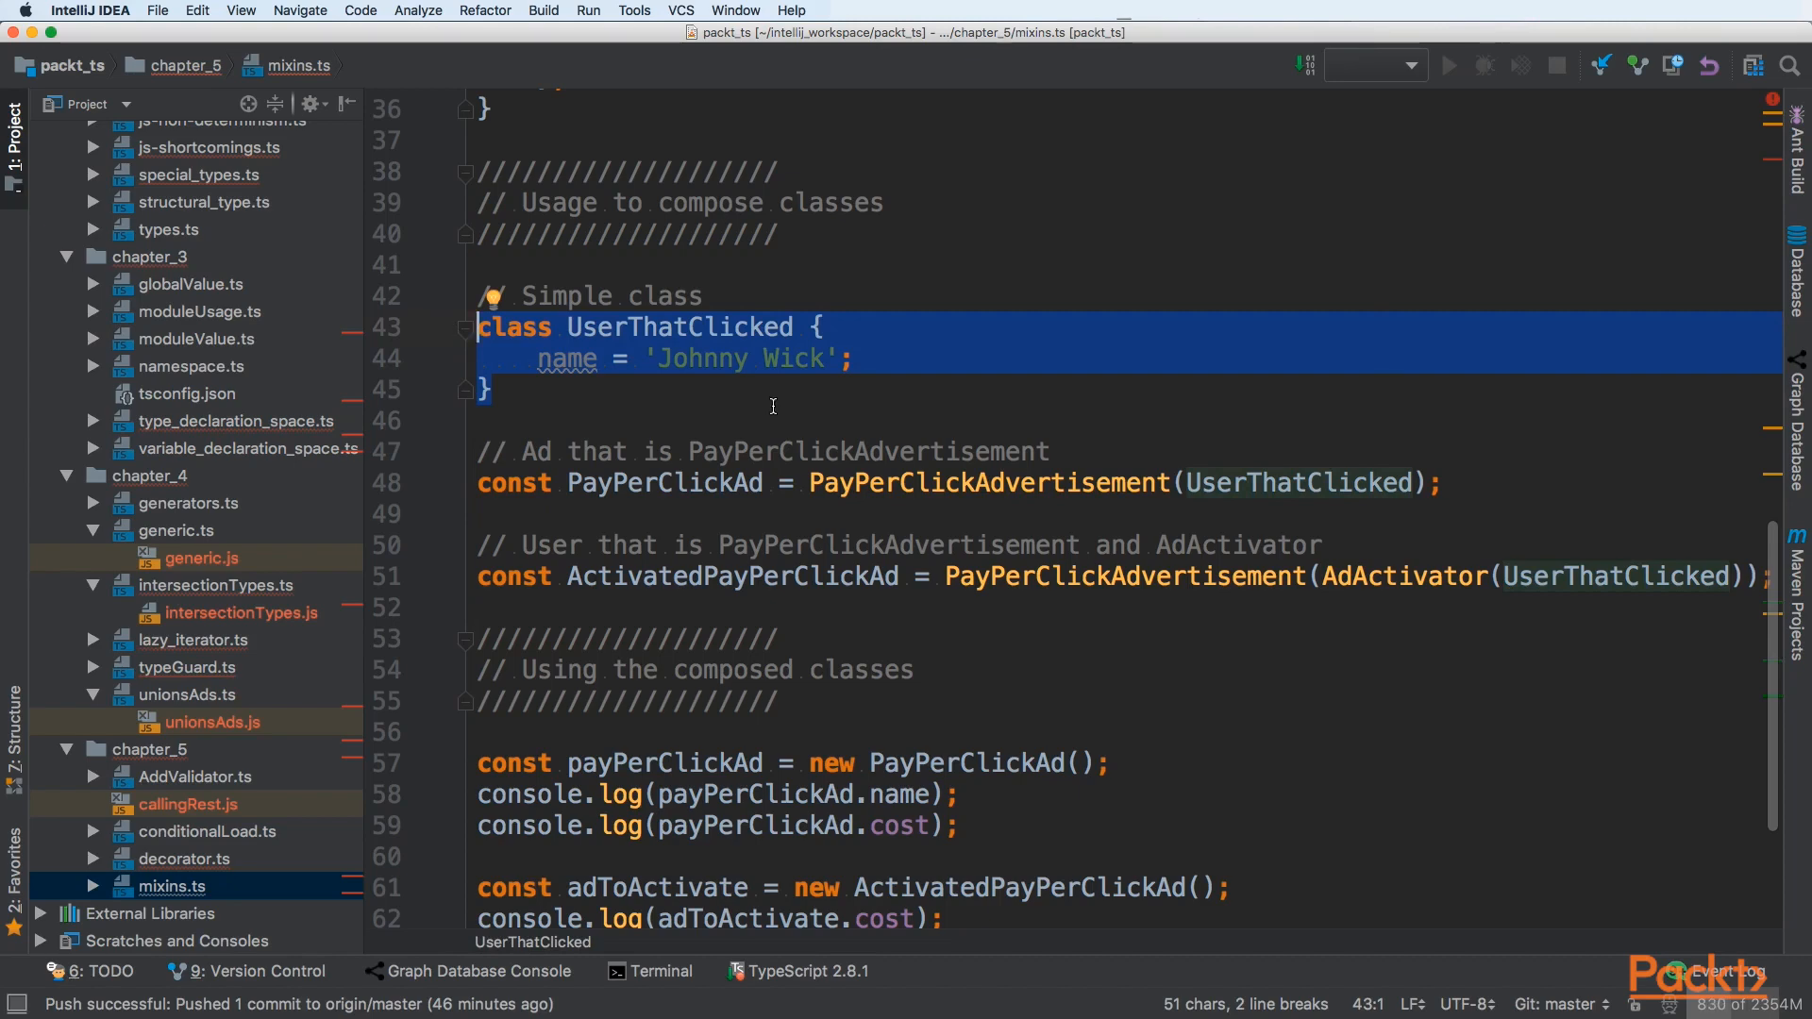
{"action": "left_click", "coordinate": [898, 484]}
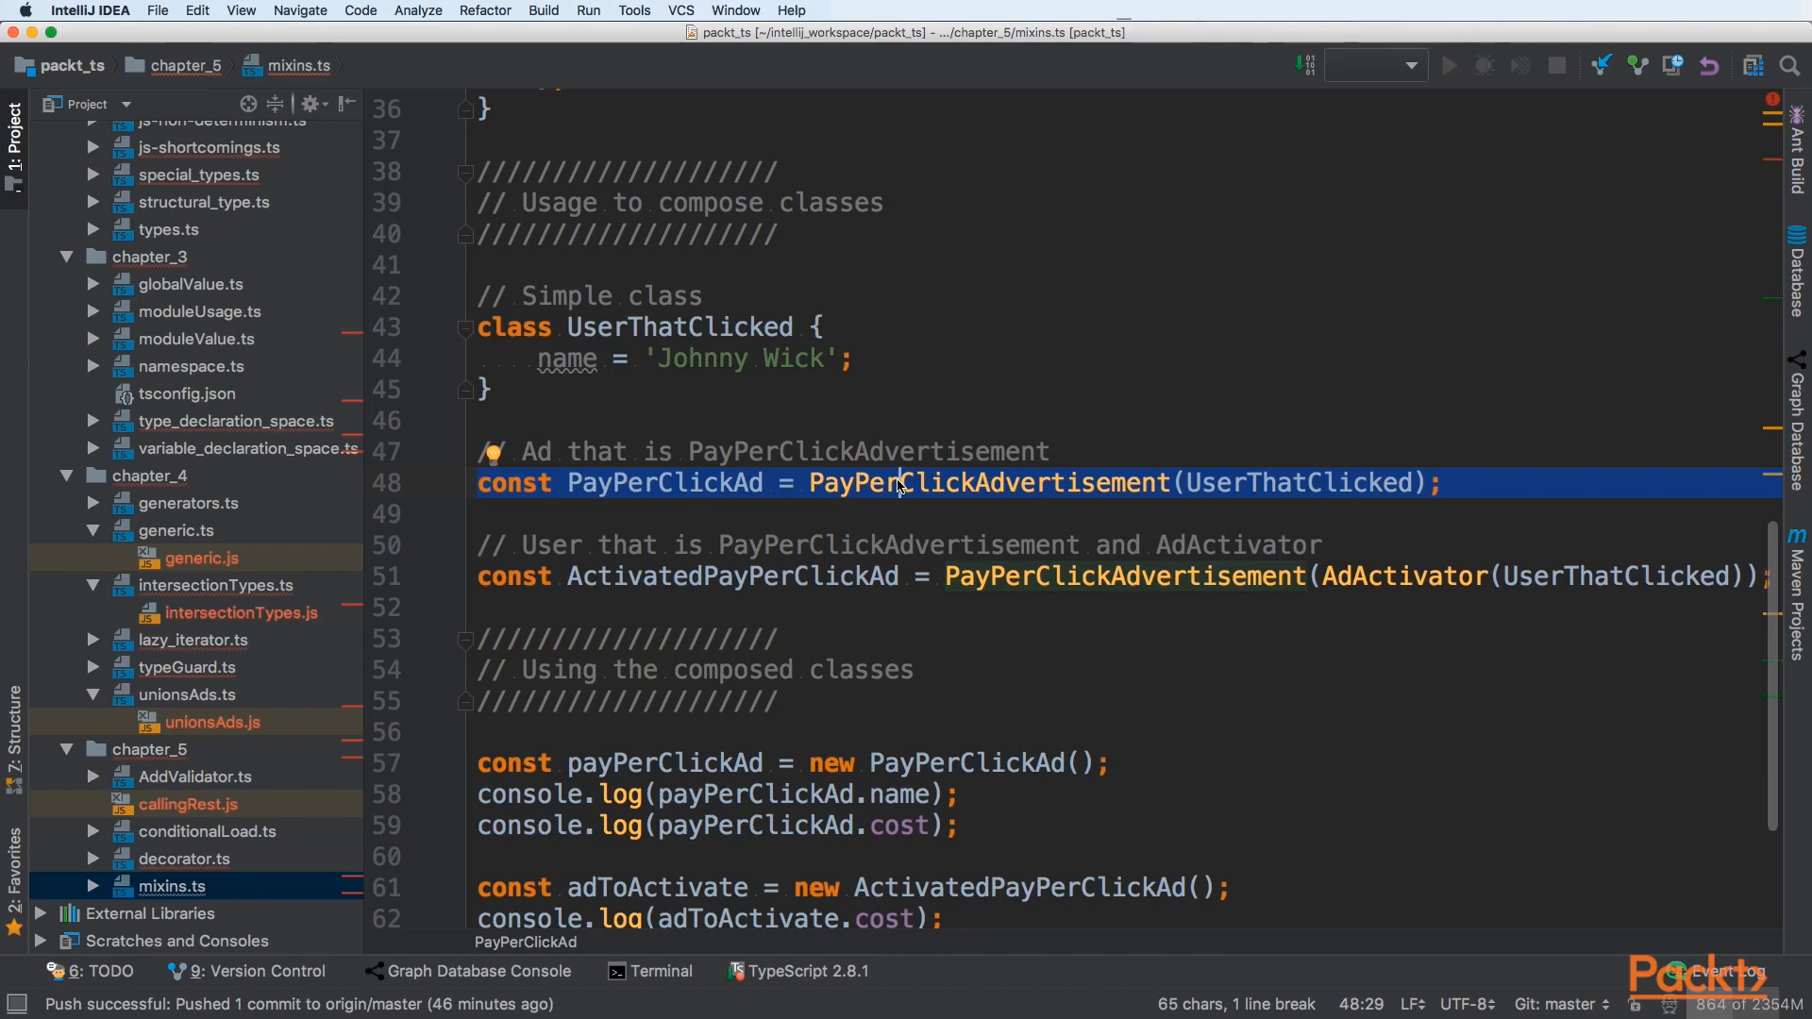
{"action": "mouse_move", "coordinate": [949, 476]}
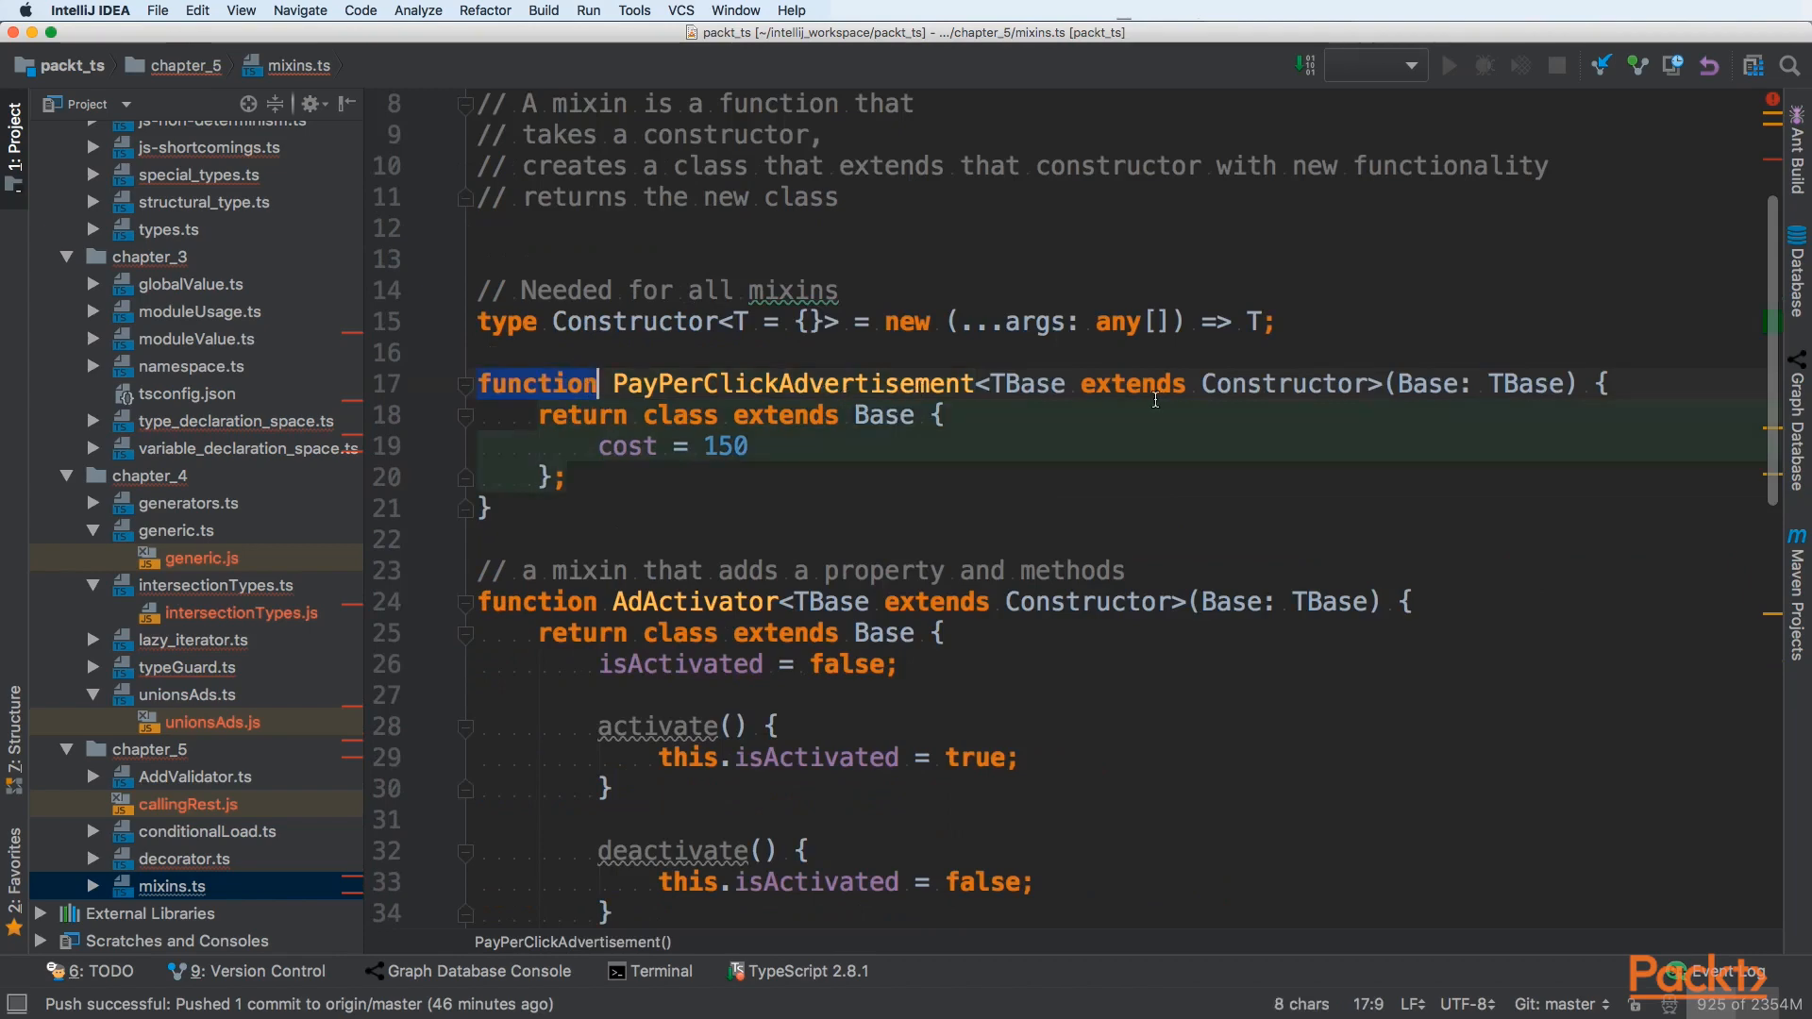
Step: Review the PayPerClickAdvertisement Base parameter and the UserThatClicked class name
{"action": "double_click", "coordinate": [1027, 383]}
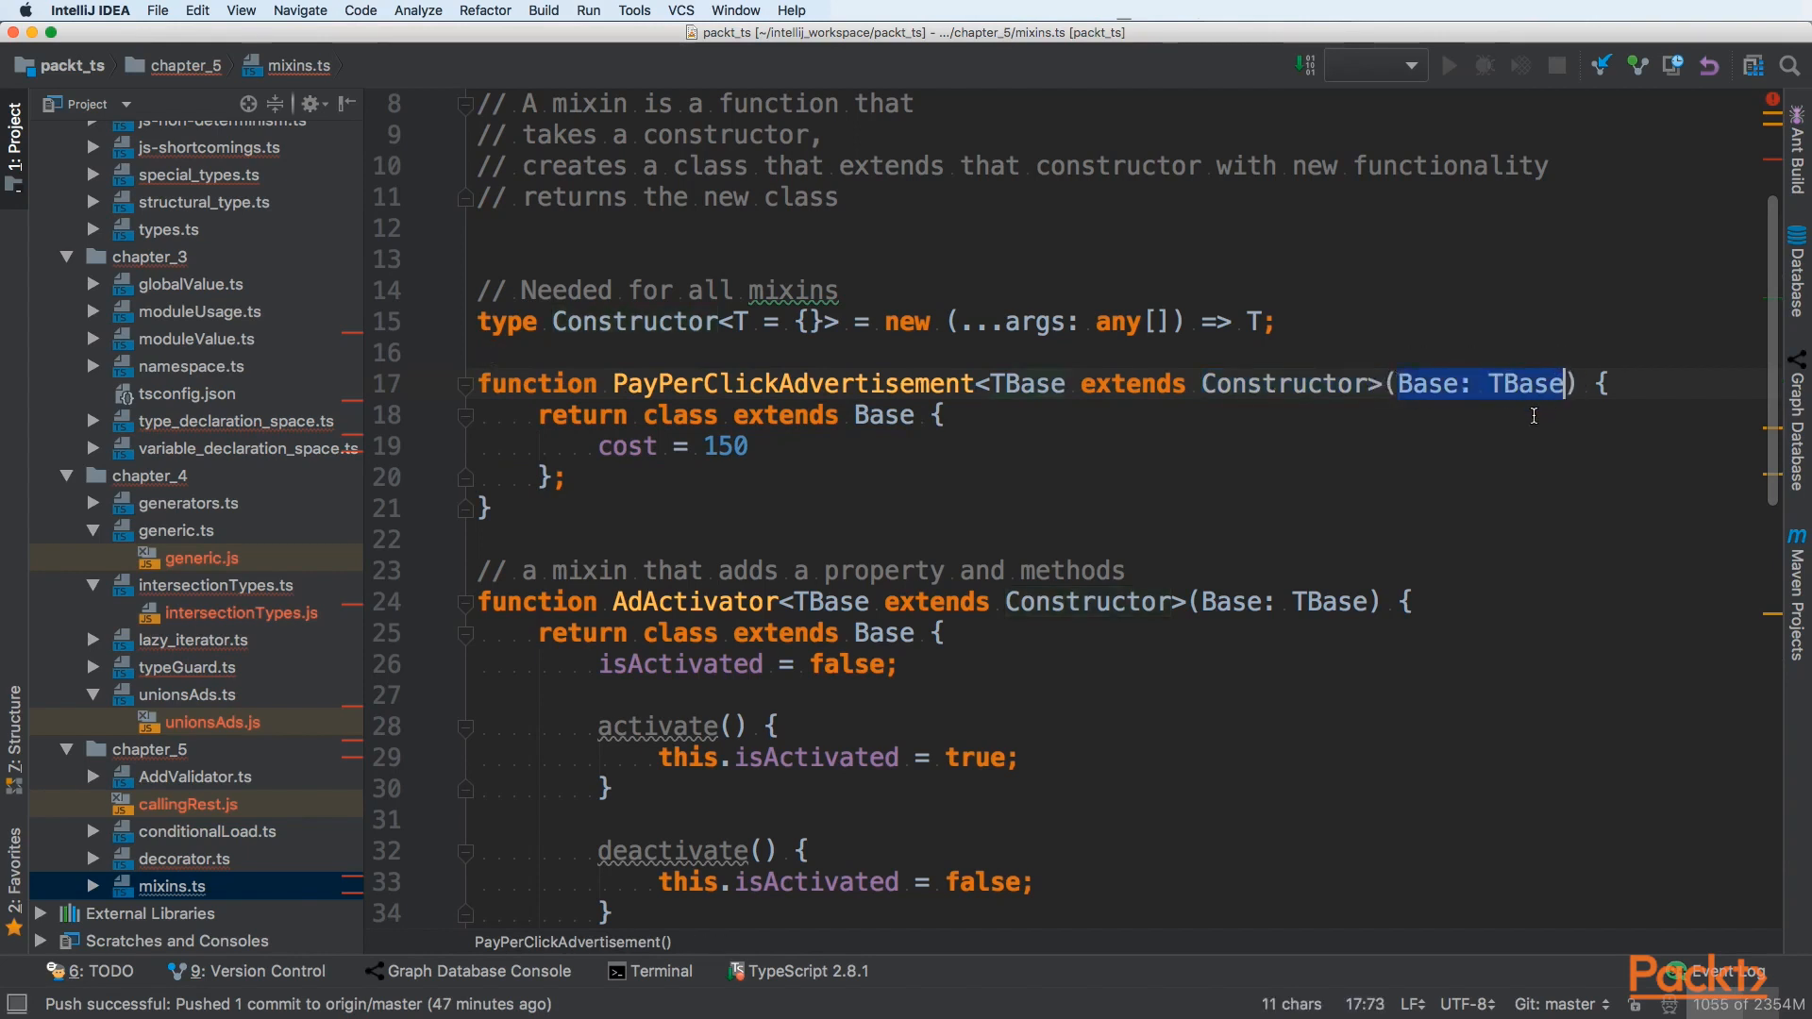
{"action": "scroll", "scroll_direction": "down", "scroll_amount": 3}
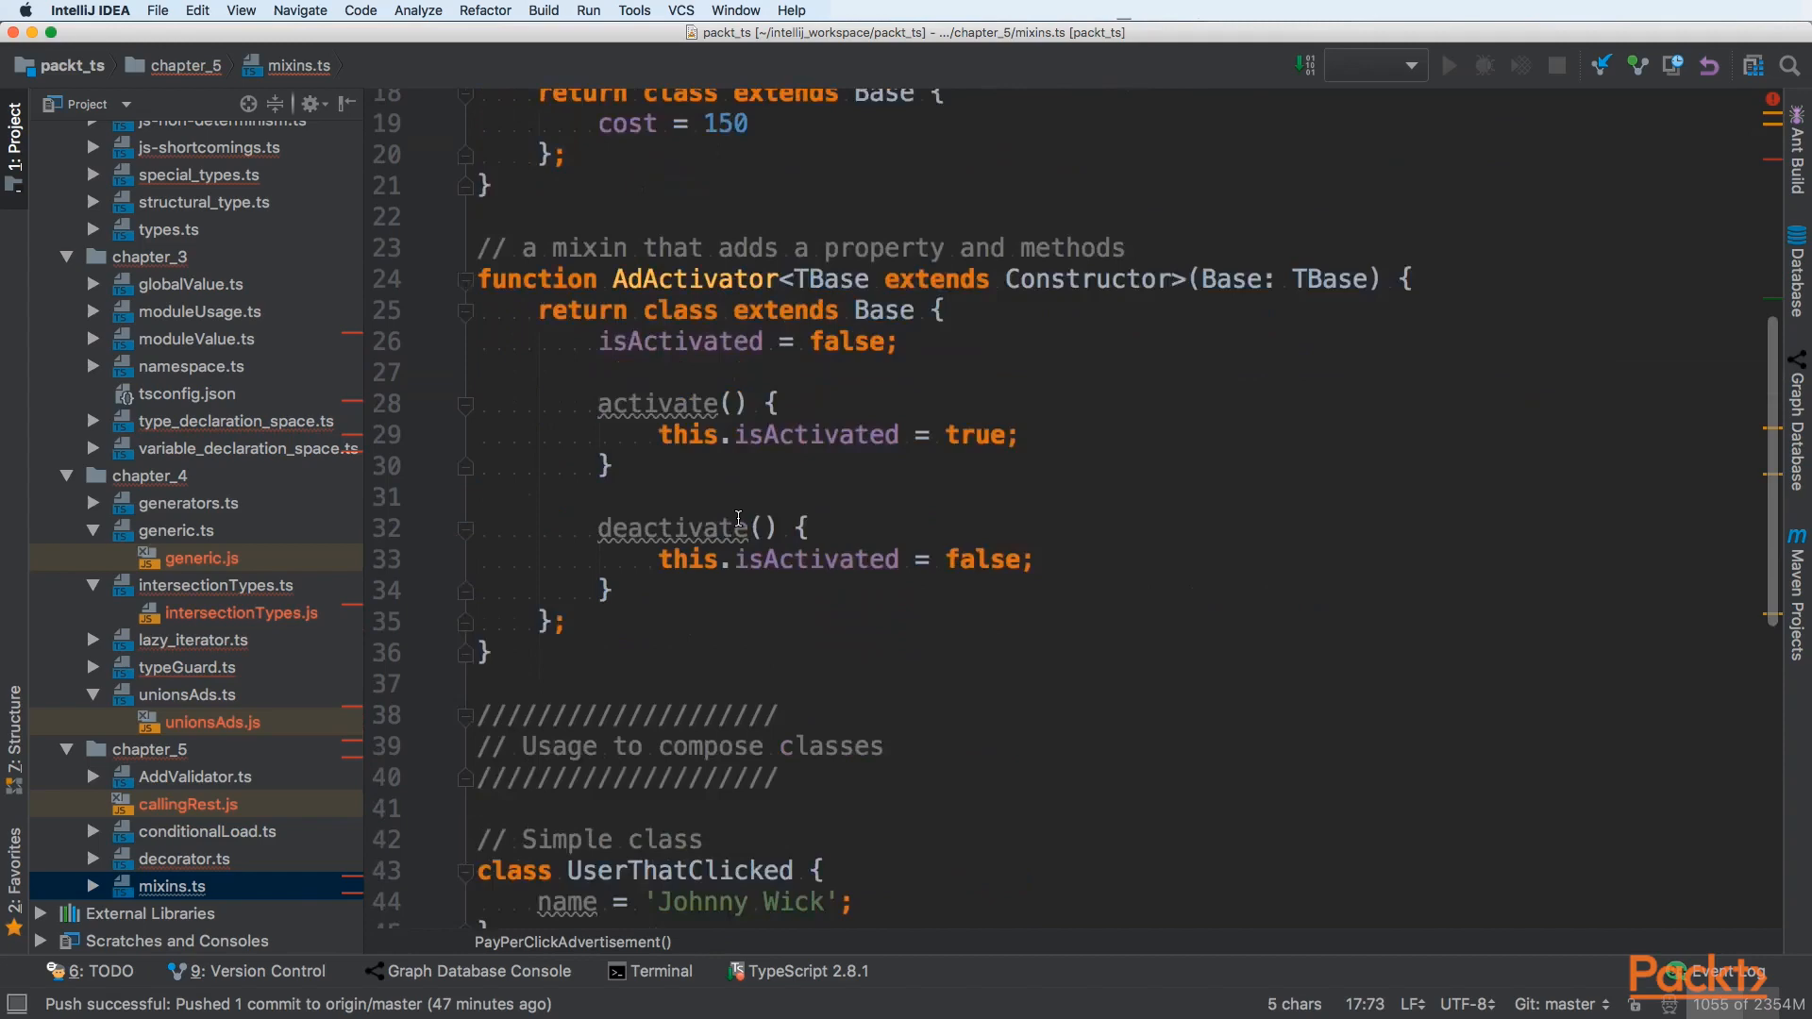
{"action": "double_click", "coordinate": [678, 470]}
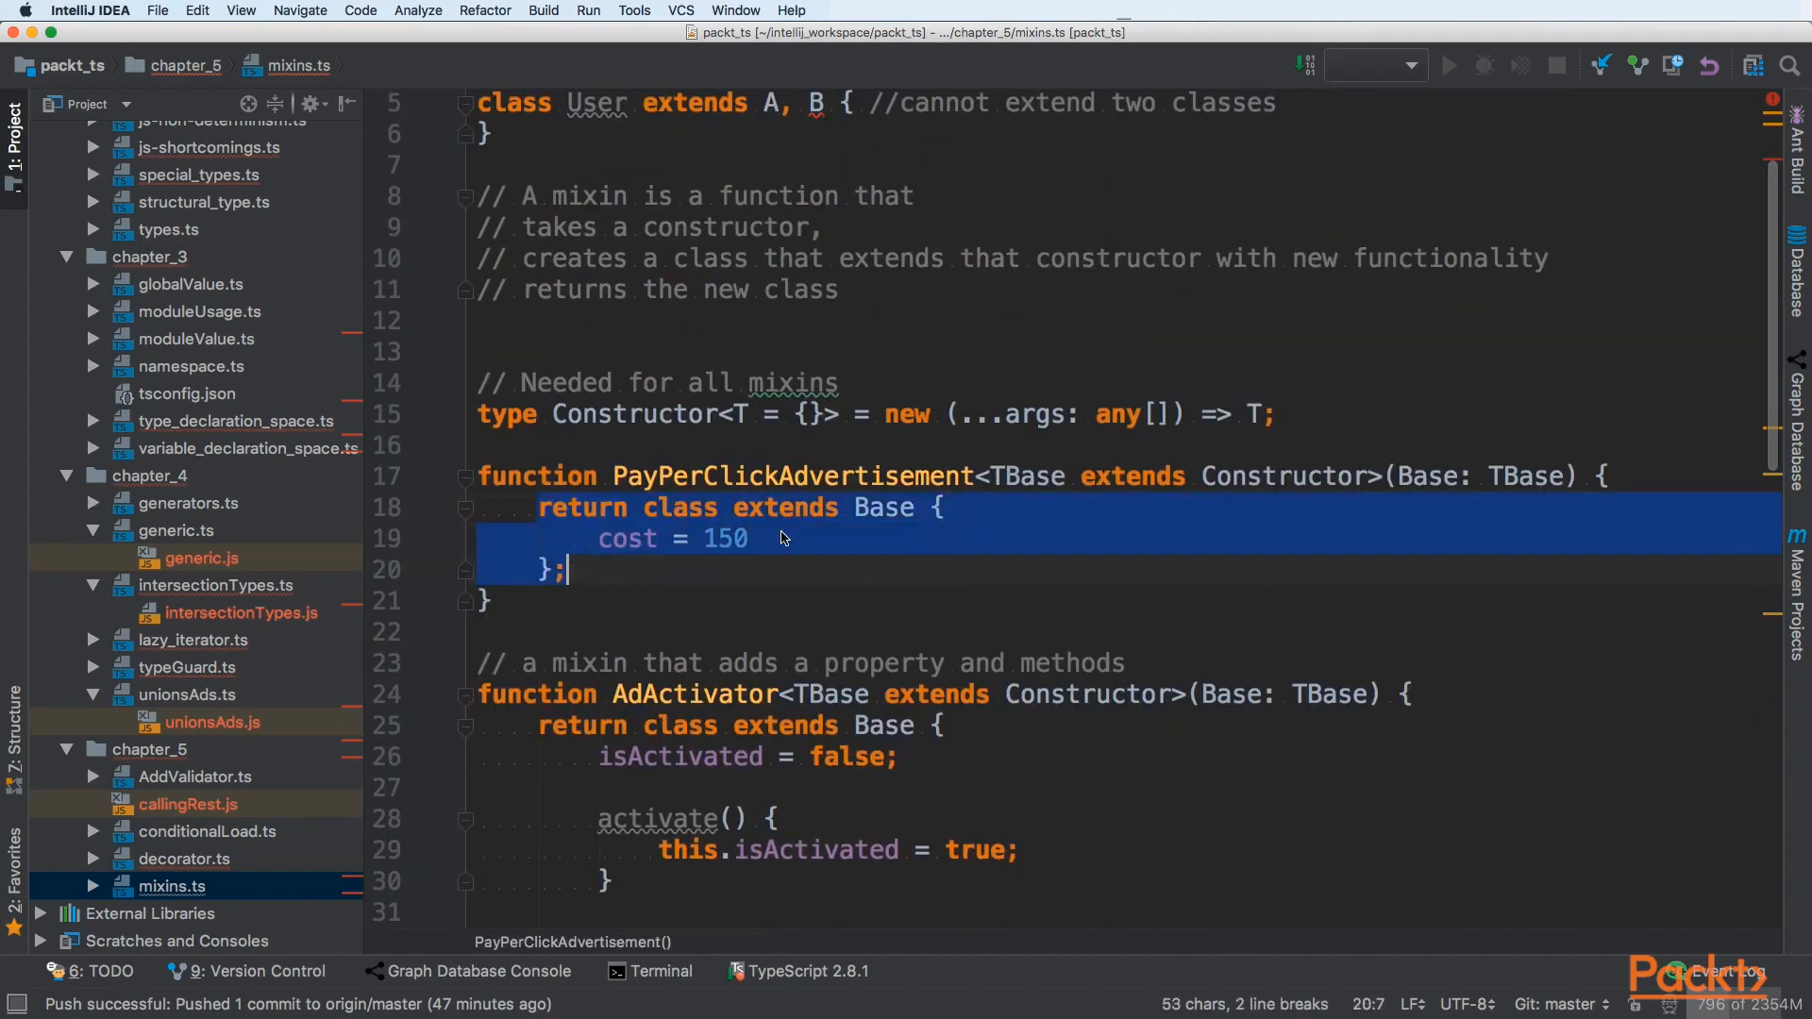
{"action": "double_click", "coordinate": [883, 508]}
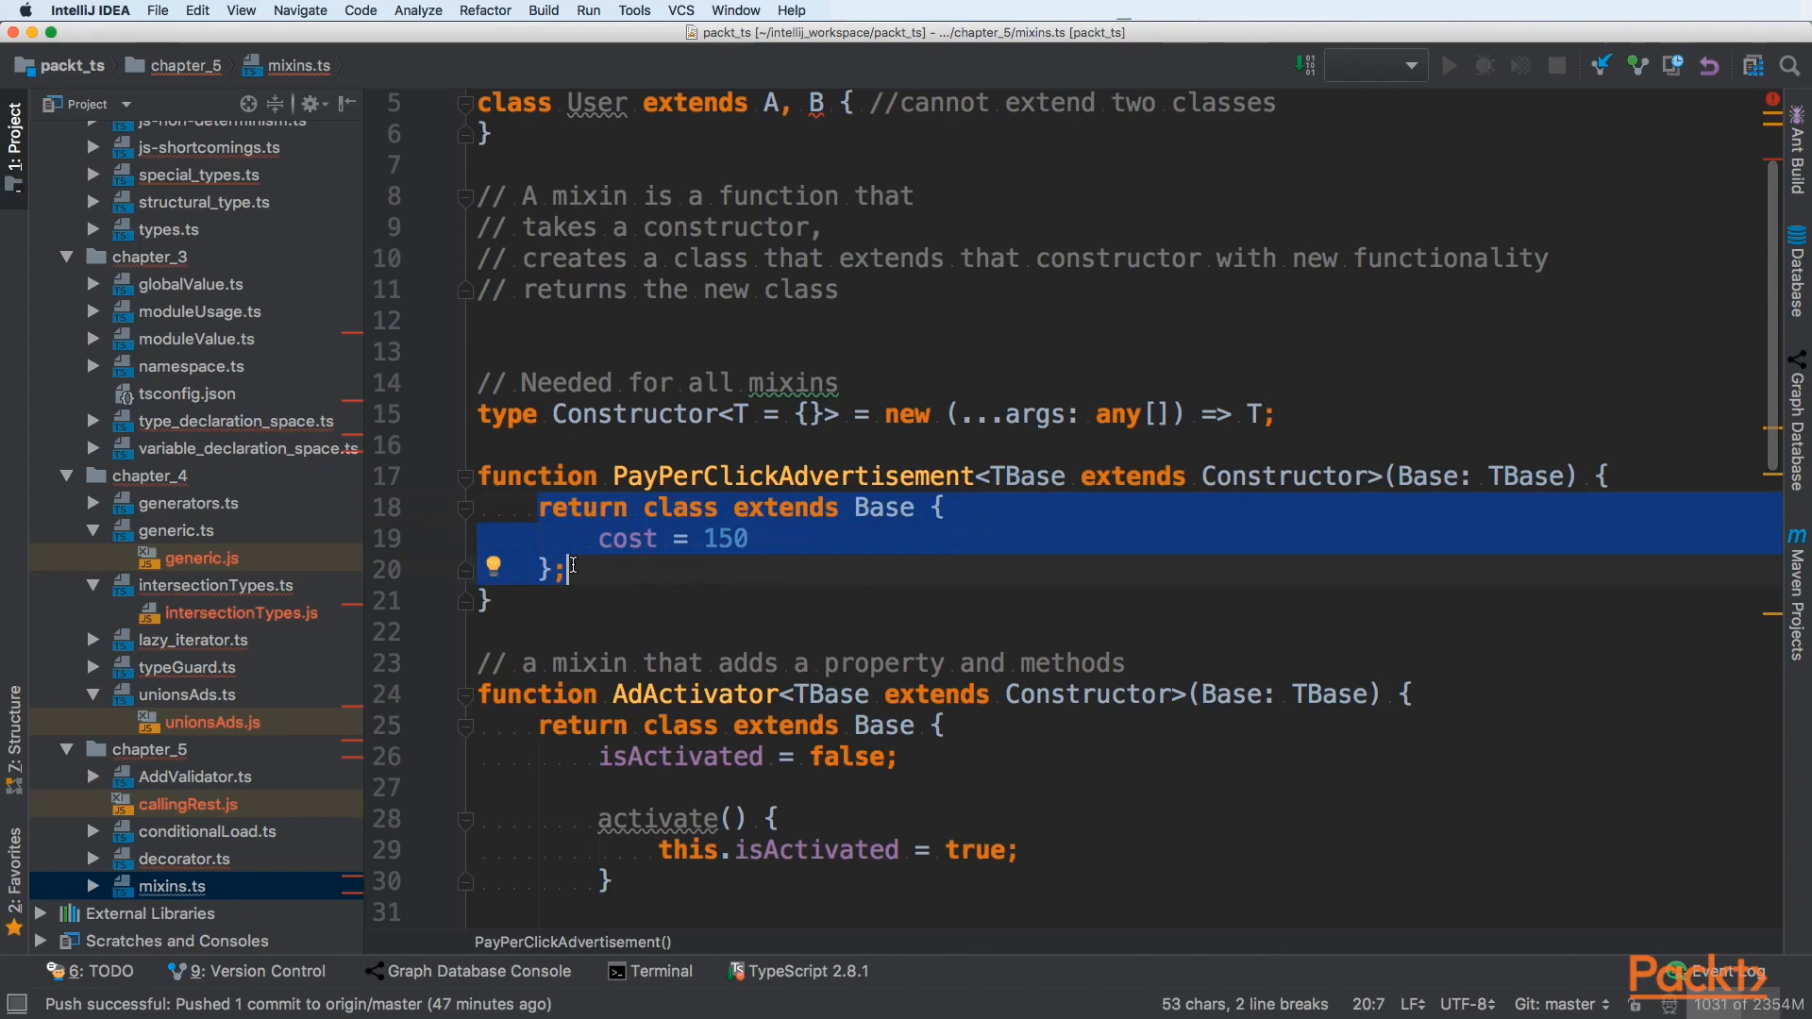
{"action": "scroll", "scroll_direction": "down", "scroll_amount": 3}
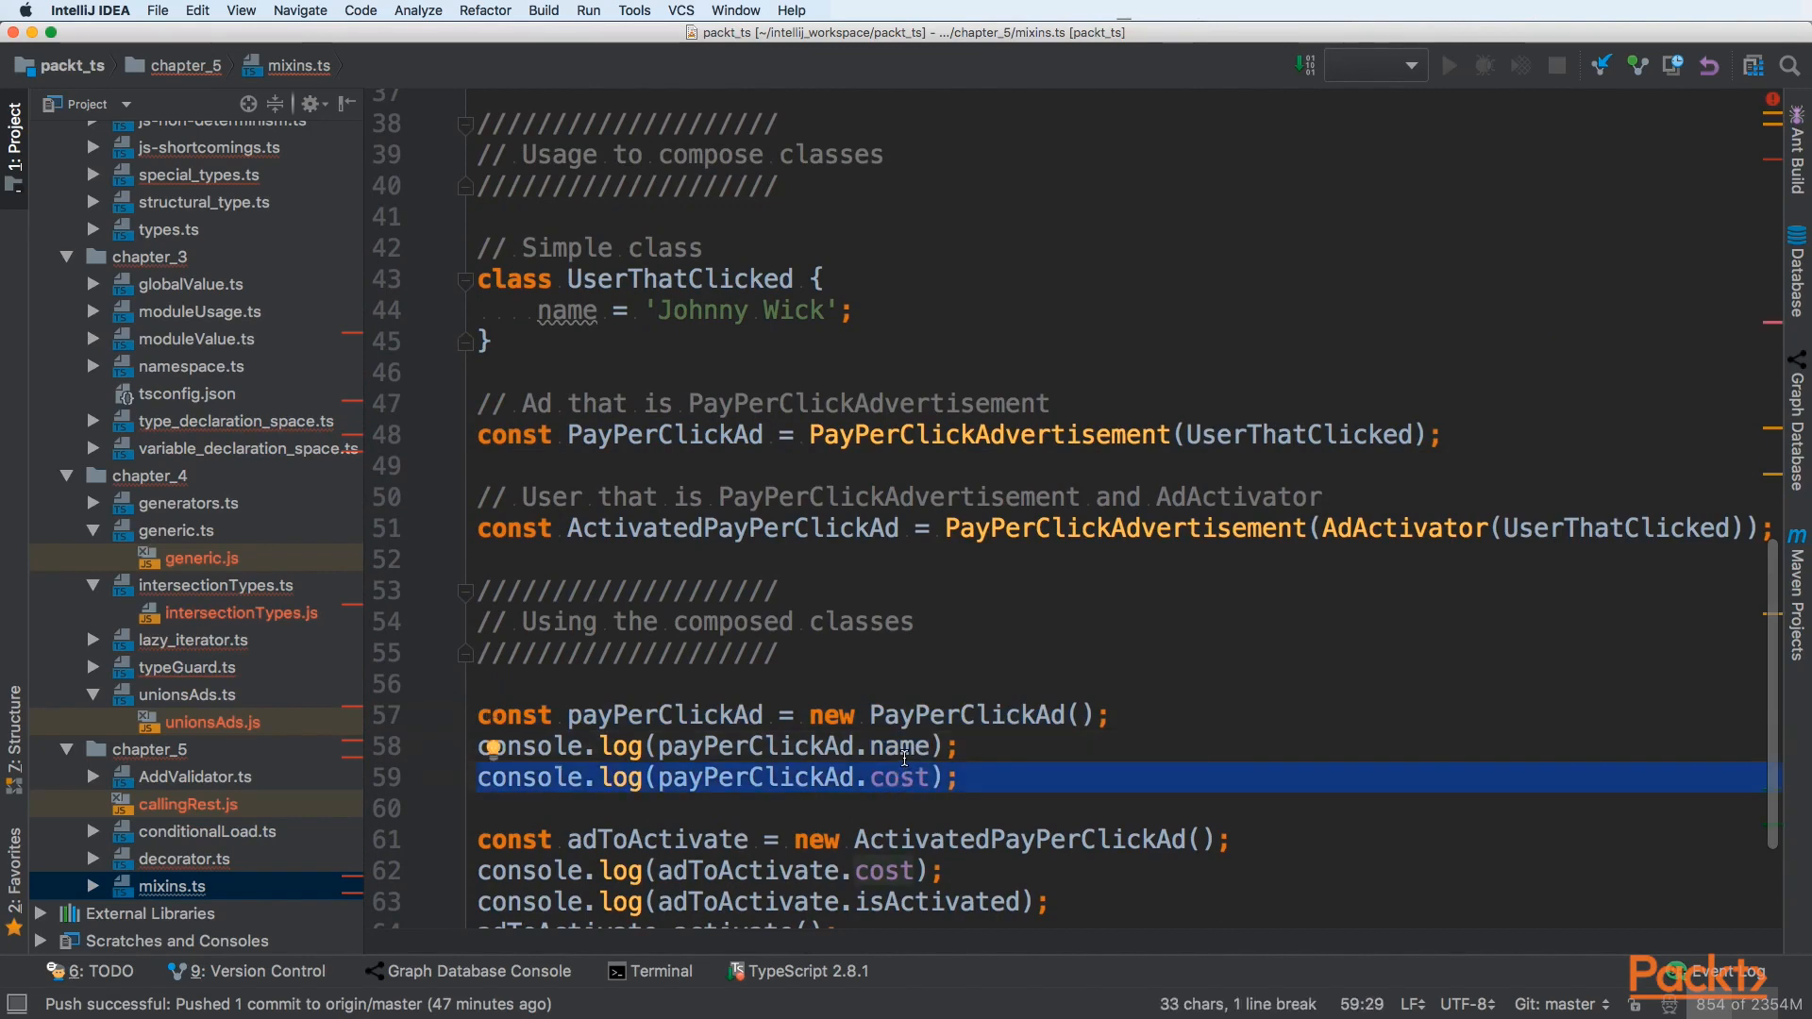
{"action": "double_click", "coordinate": [678, 279]}
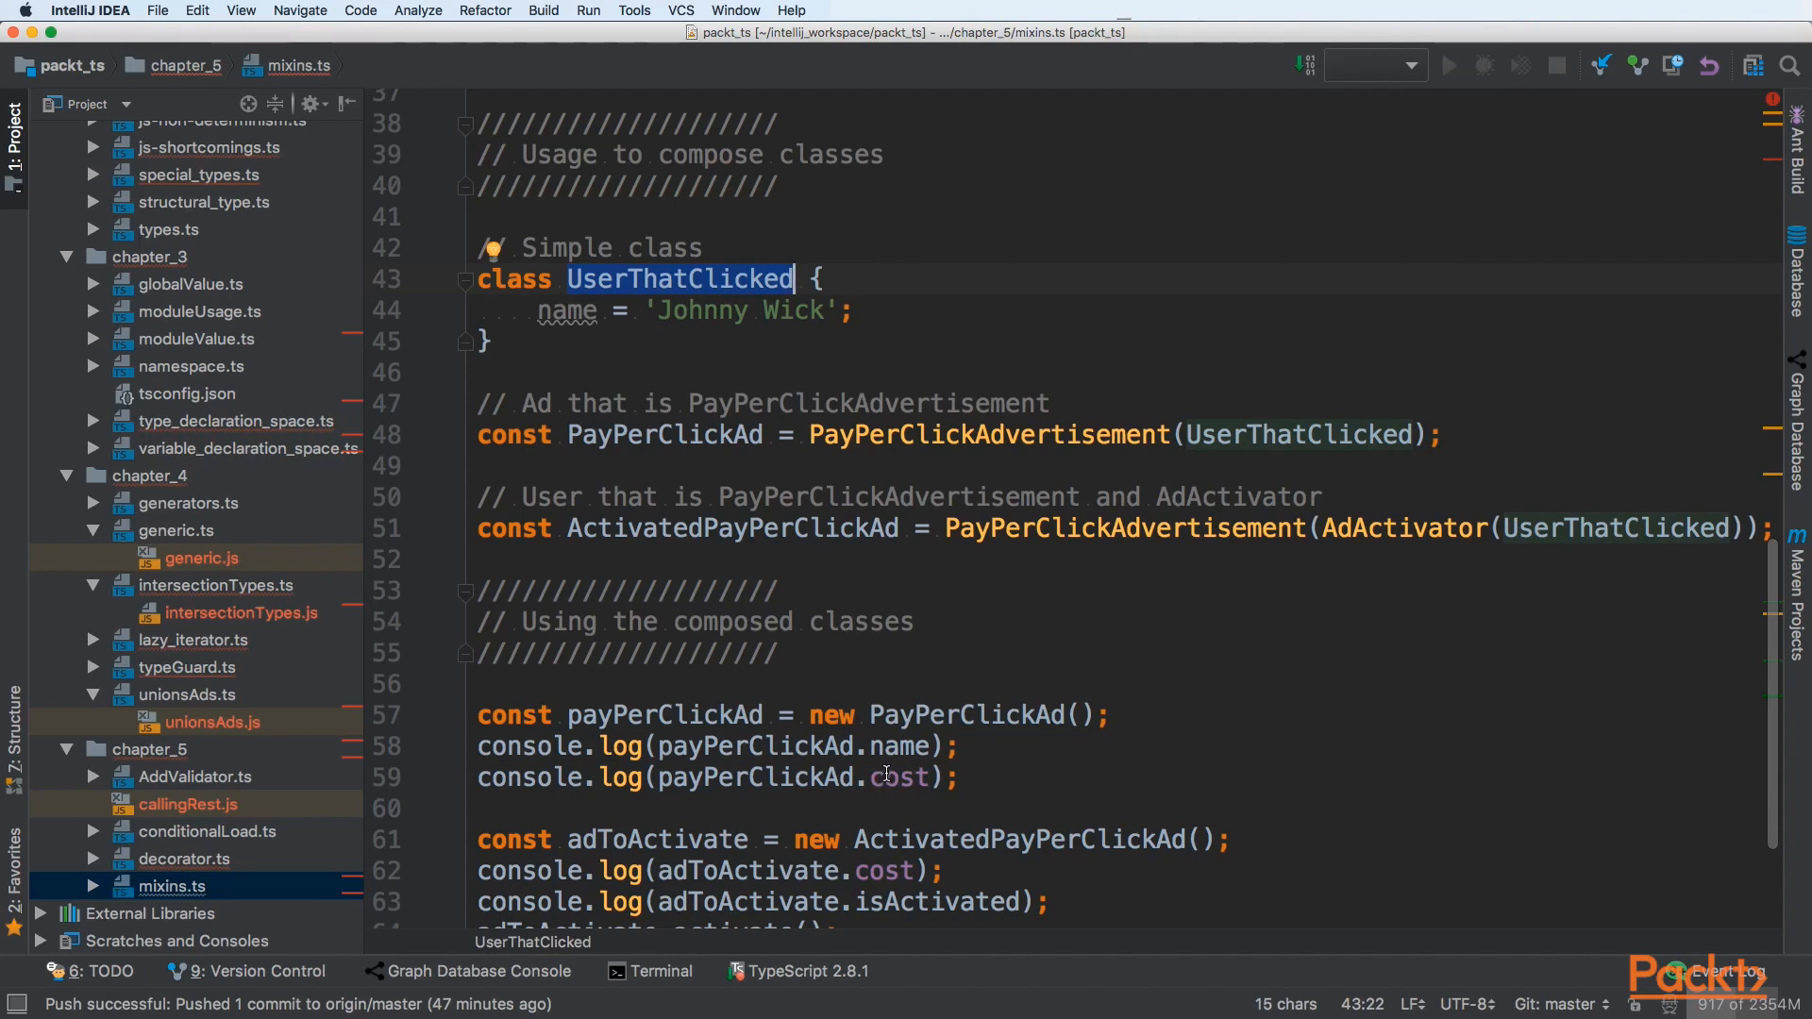
{"action": "mouse_move", "coordinate": [1037, 640]}
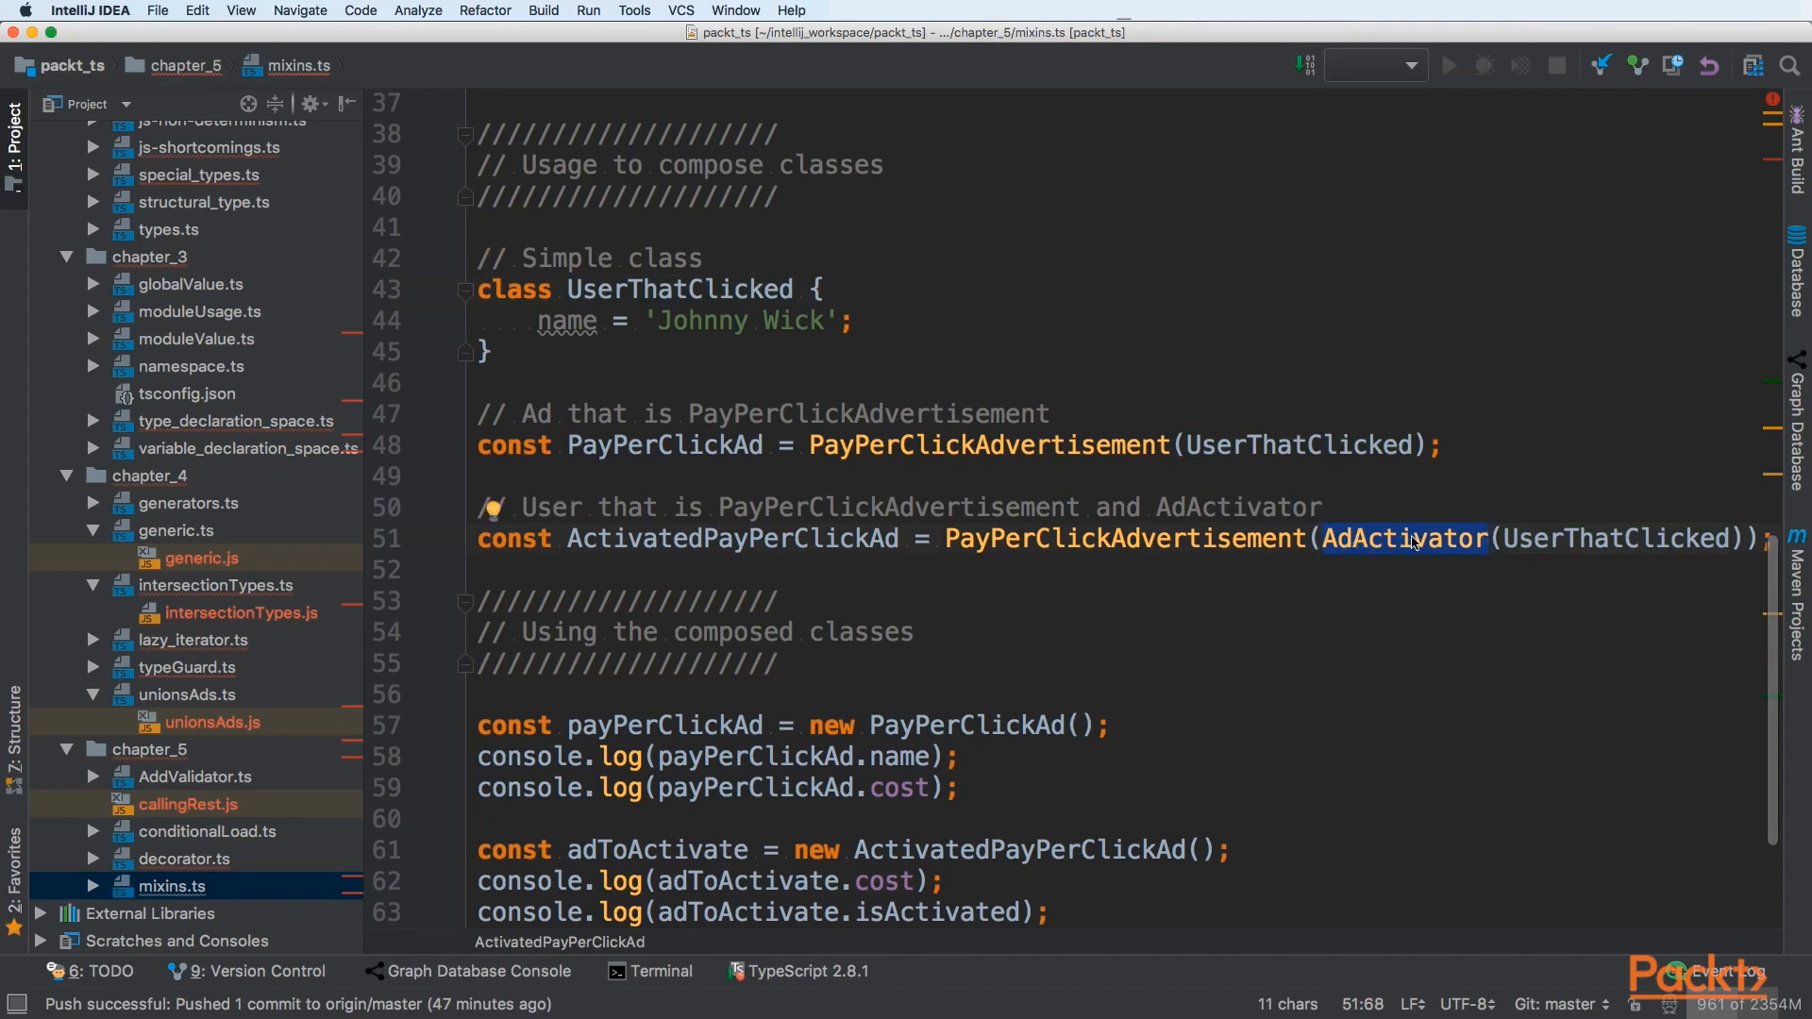
{"action": "mouse_move", "coordinate": [1440, 474]}
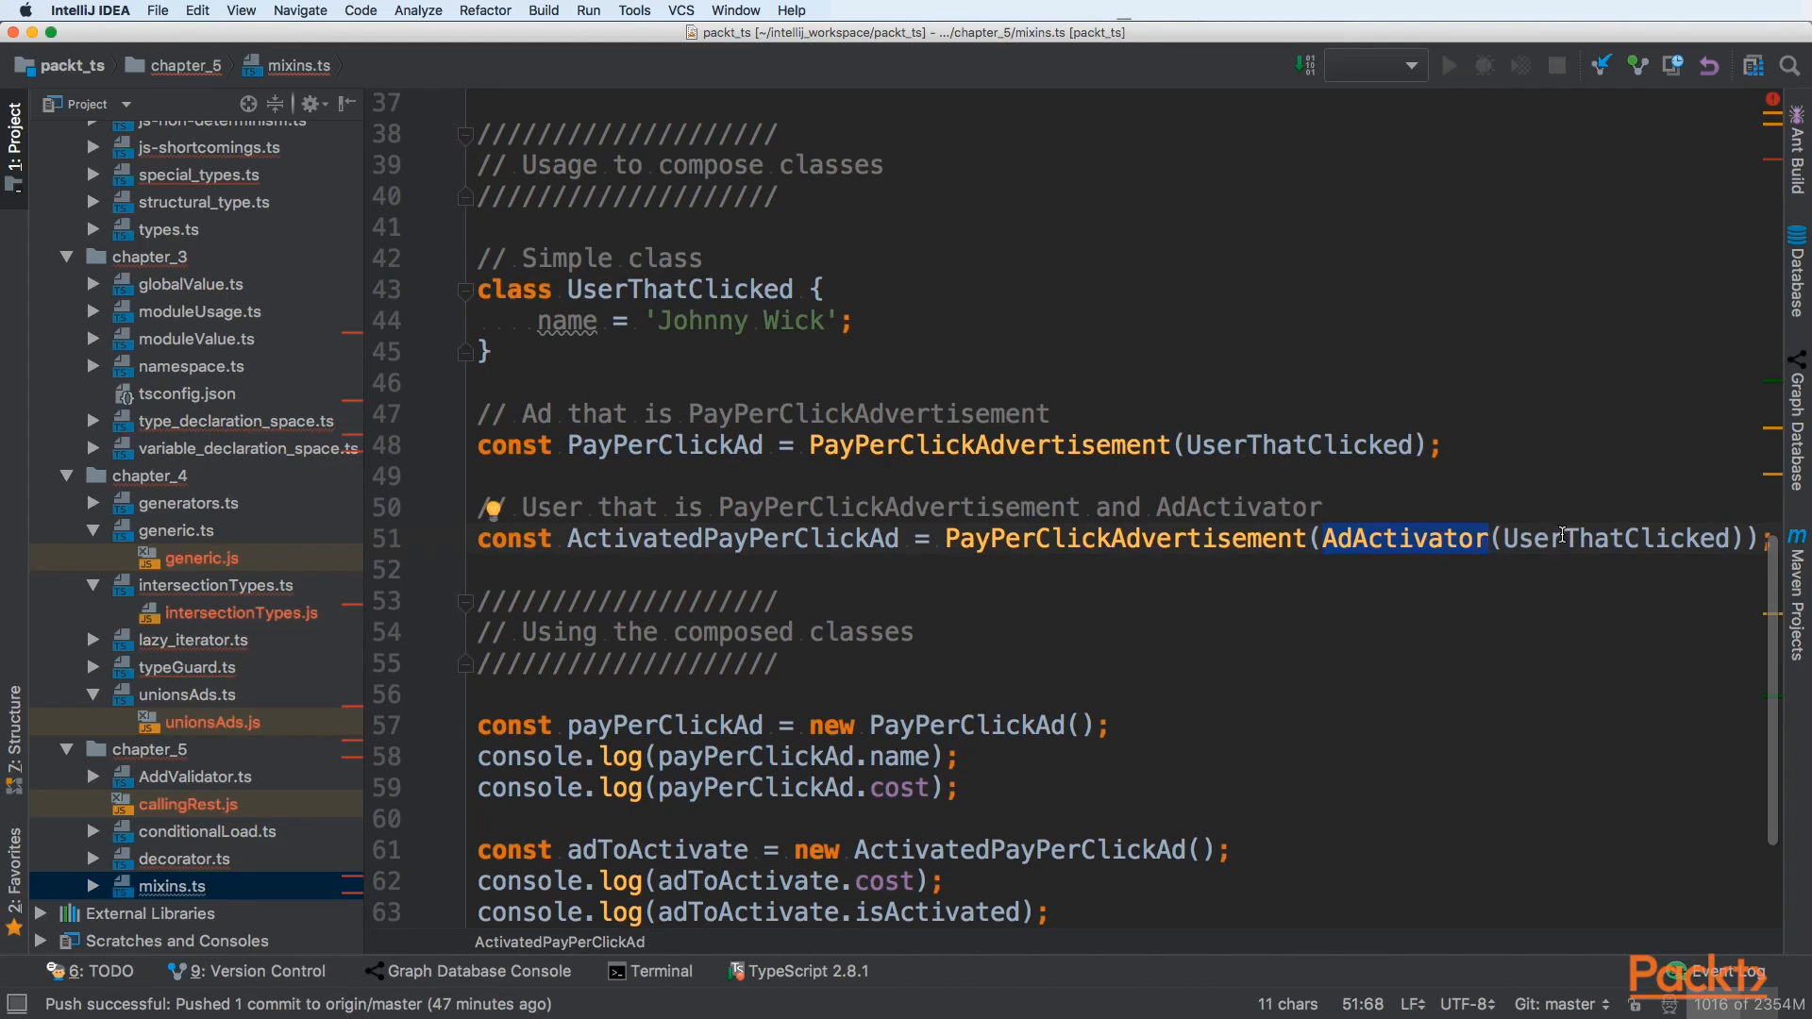
{"action": "mouse_move", "coordinate": [1278, 523]}
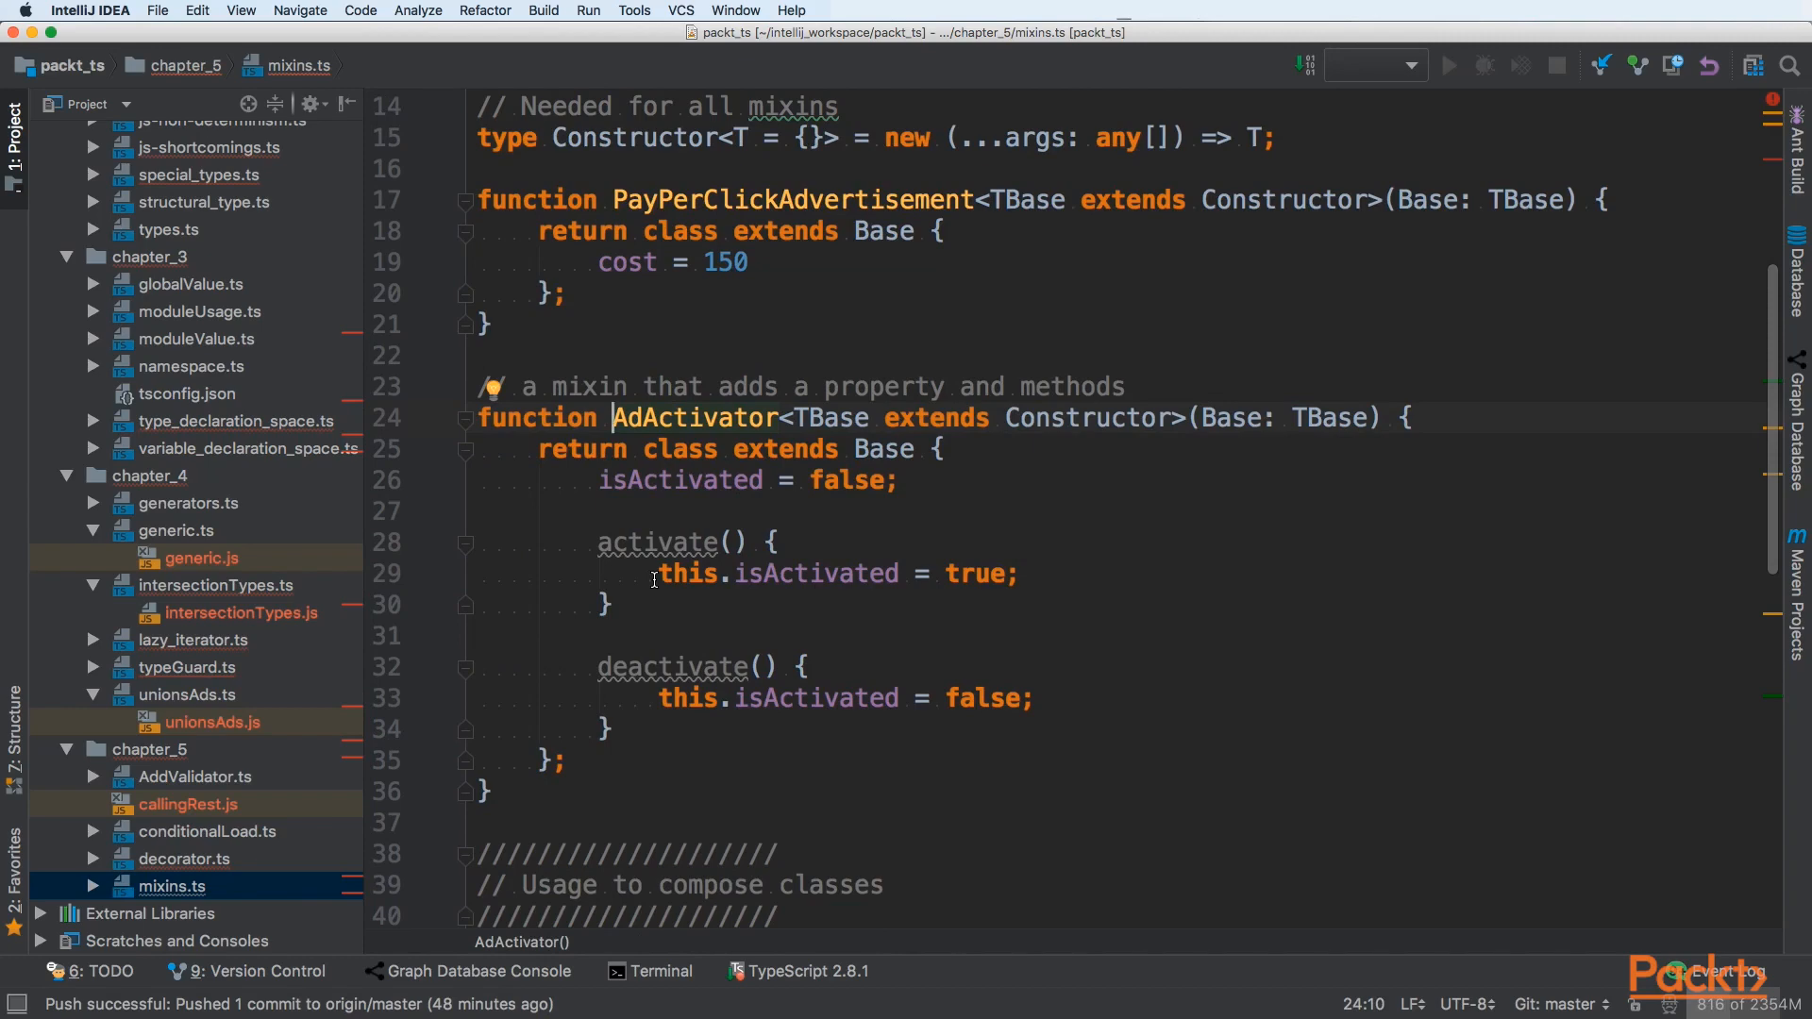
Step: Review AdActivator's TBase parameter and methods, then return to the usage code
{"action": "double_click", "coordinate": [832, 417]}
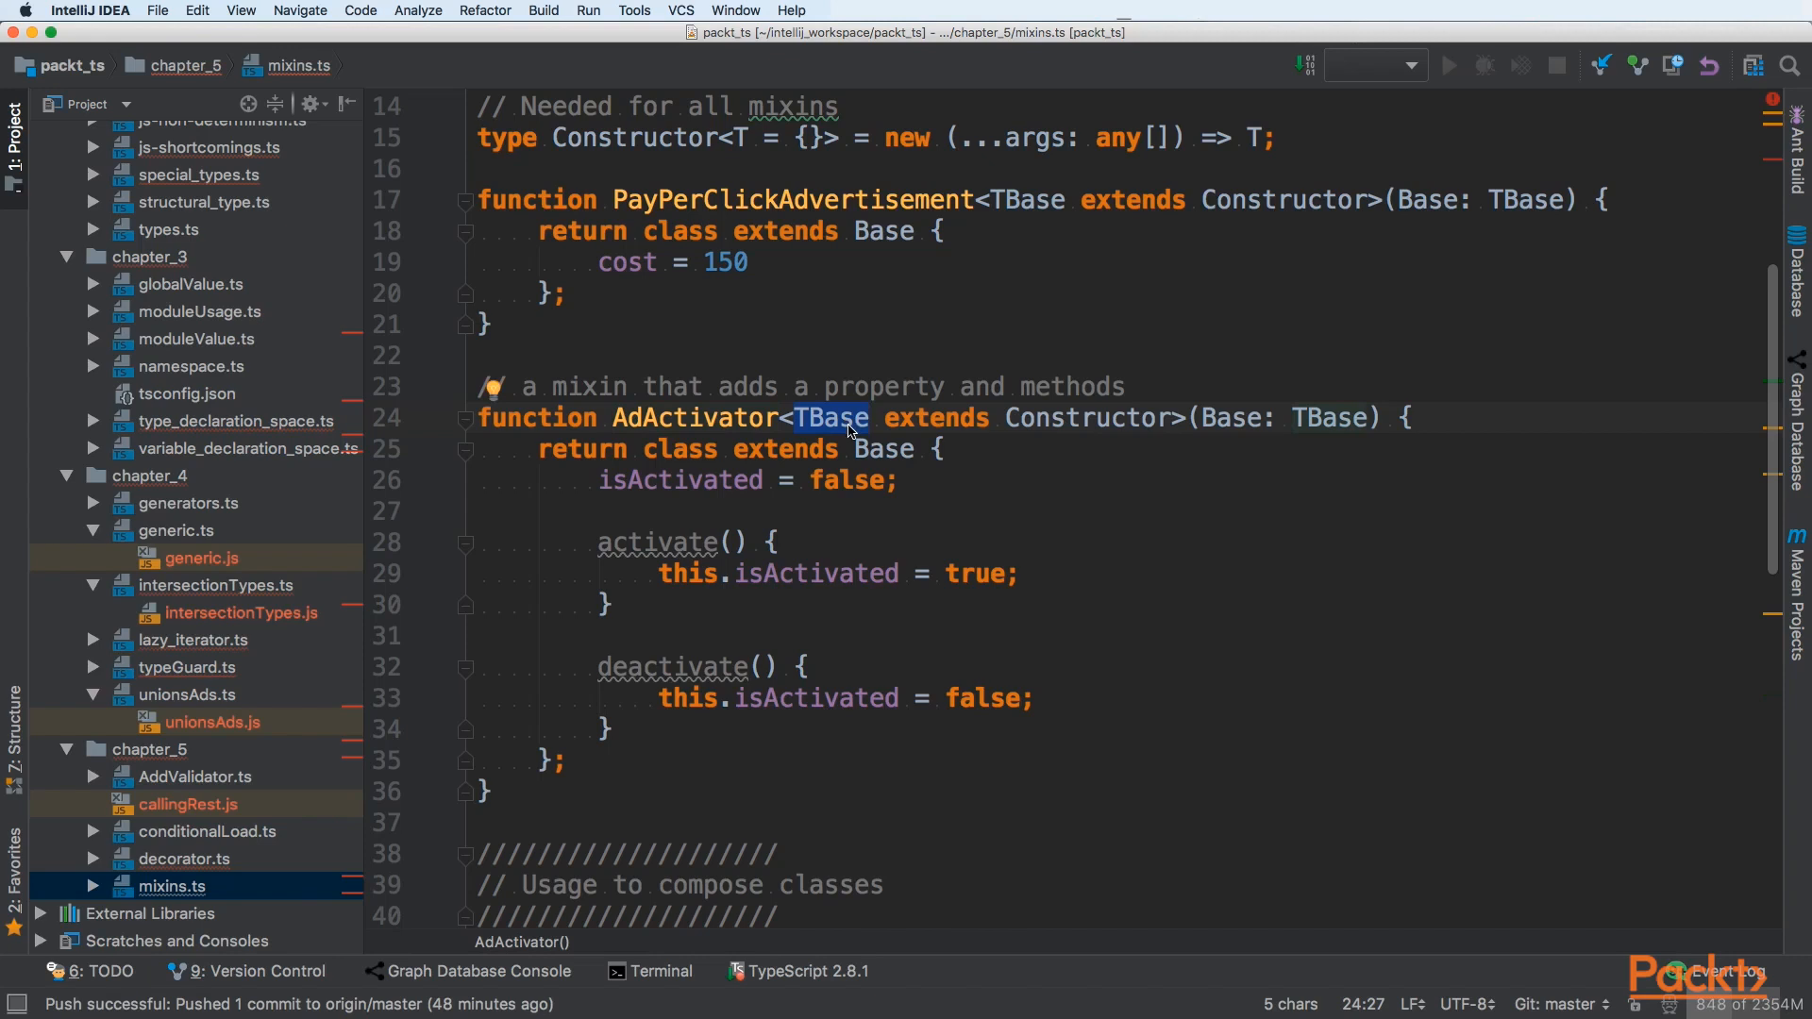
{"action": "double_click", "coordinate": [1088, 417]}
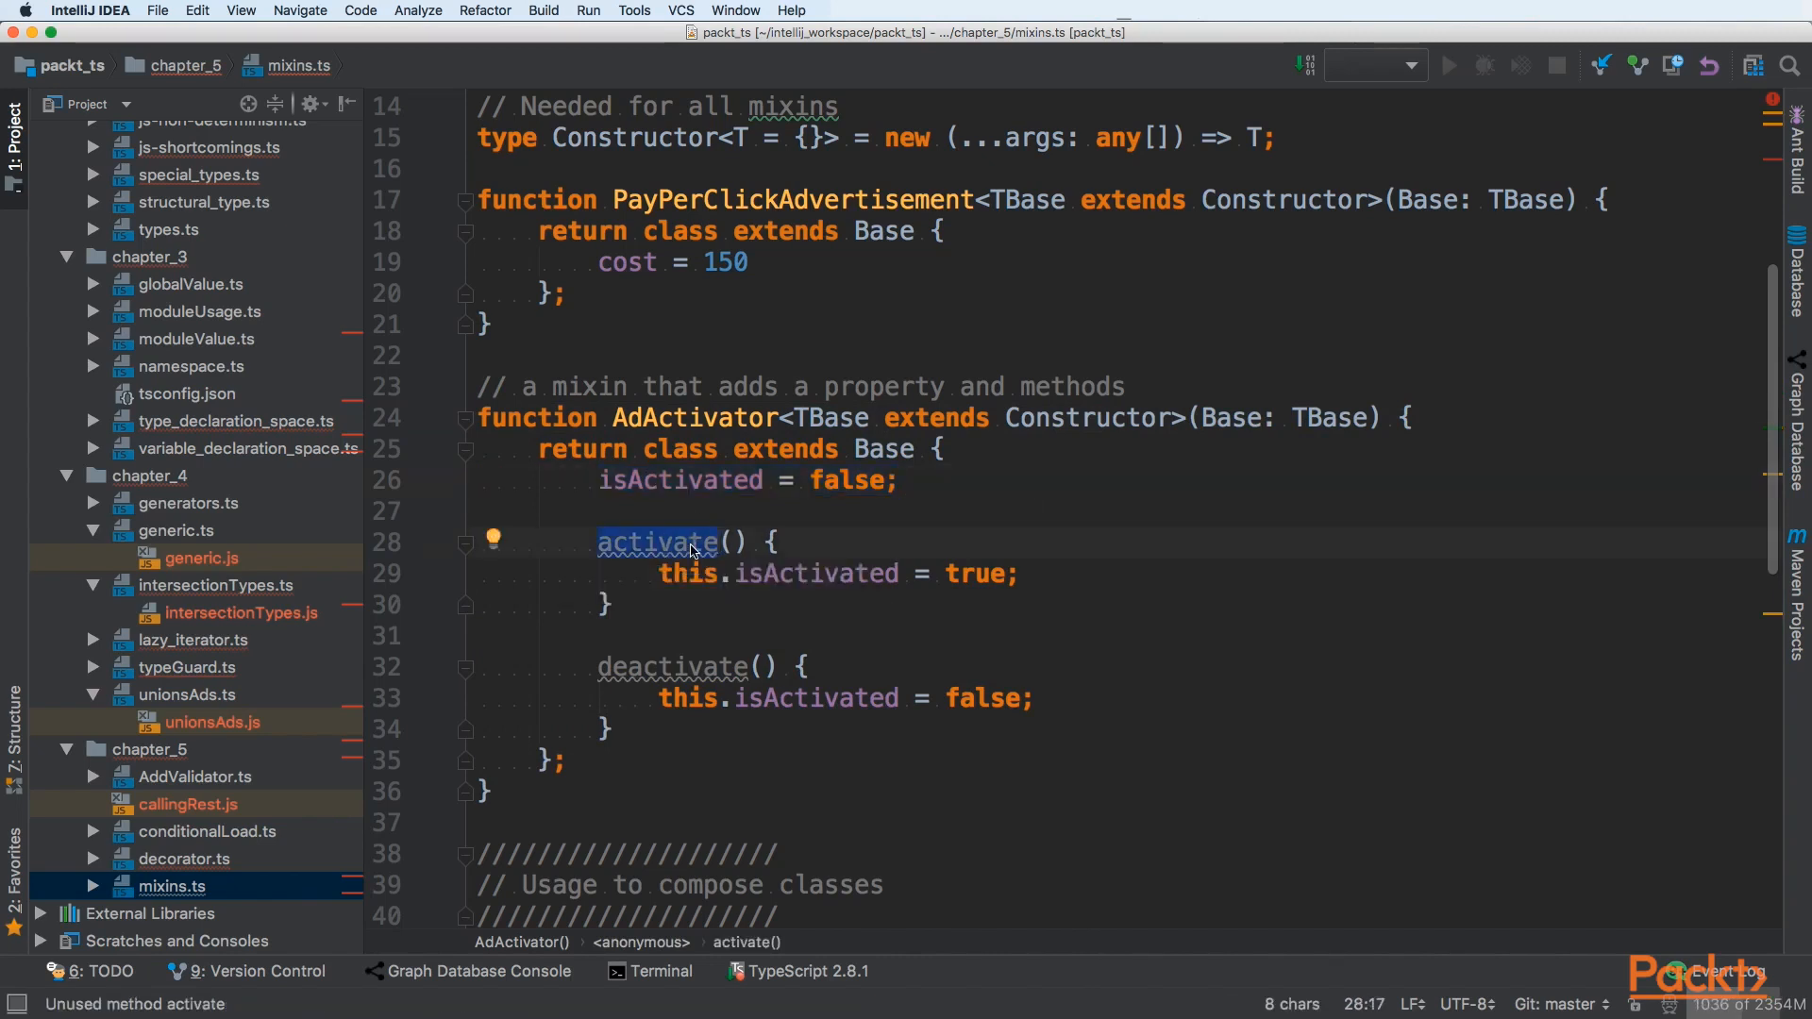
{"action": "mouse_move", "coordinate": [657, 542]}
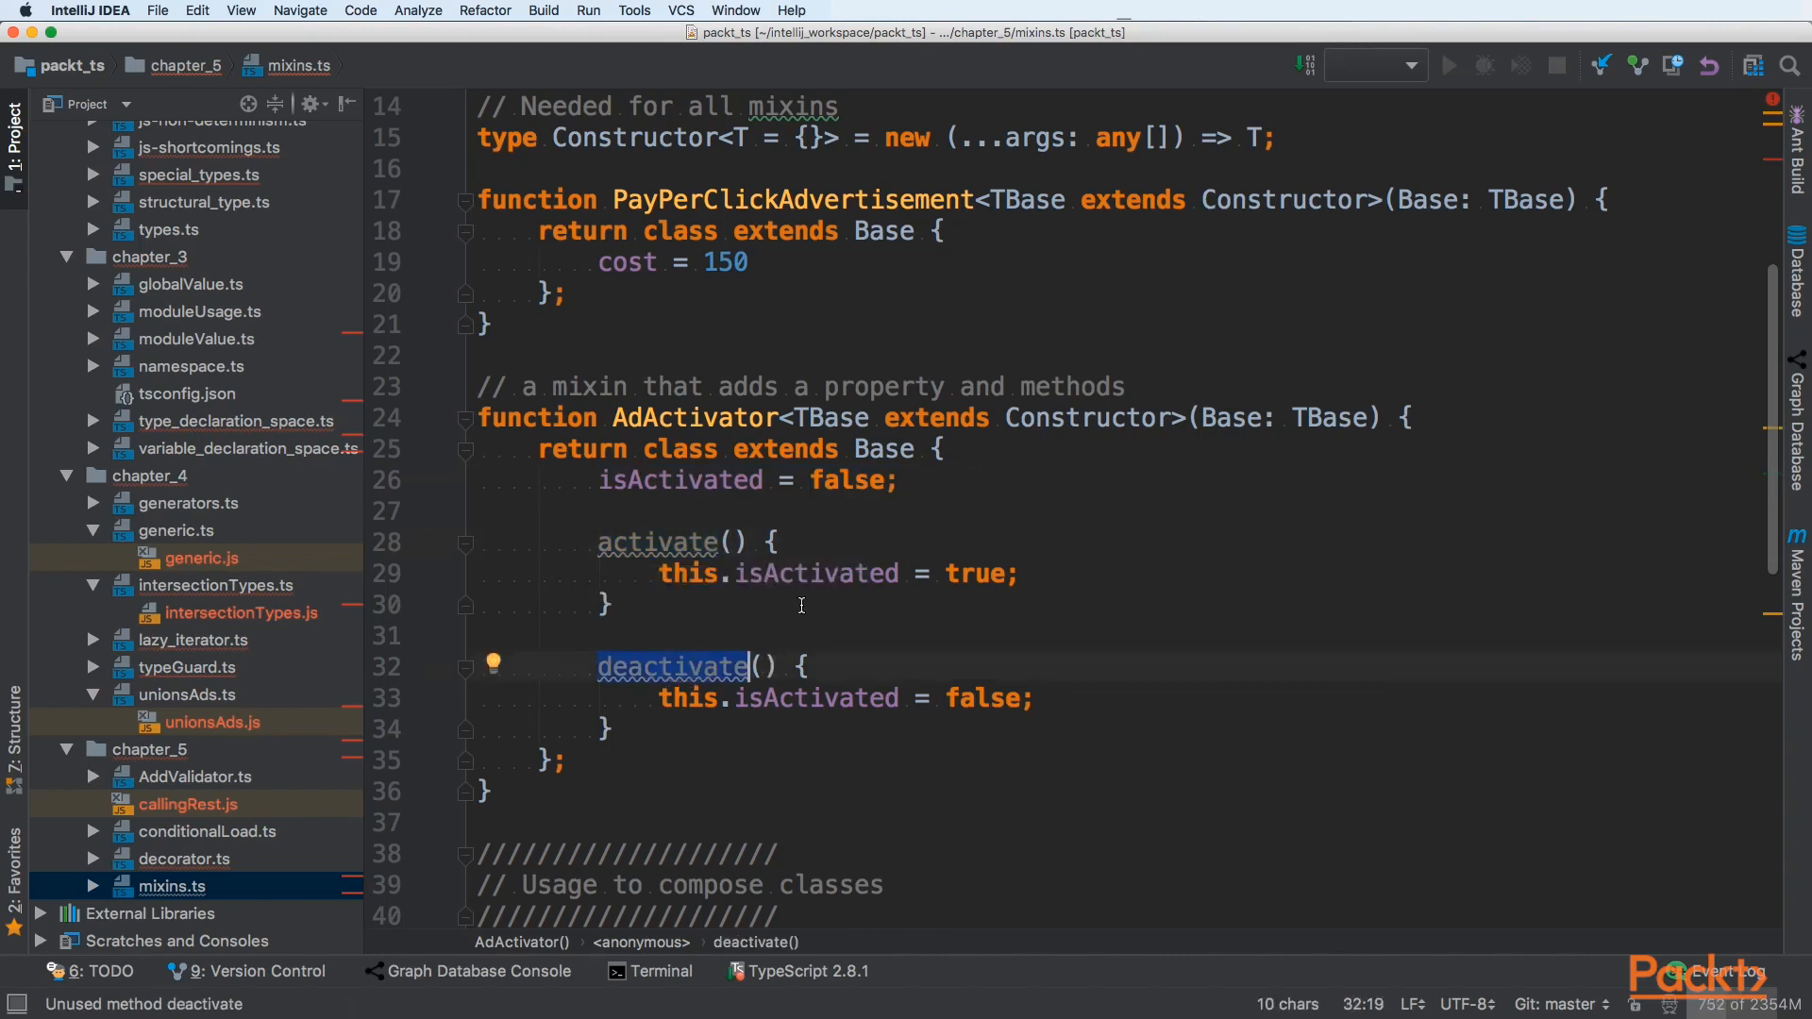
{"action": "mouse_move", "coordinate": [657, 541]}
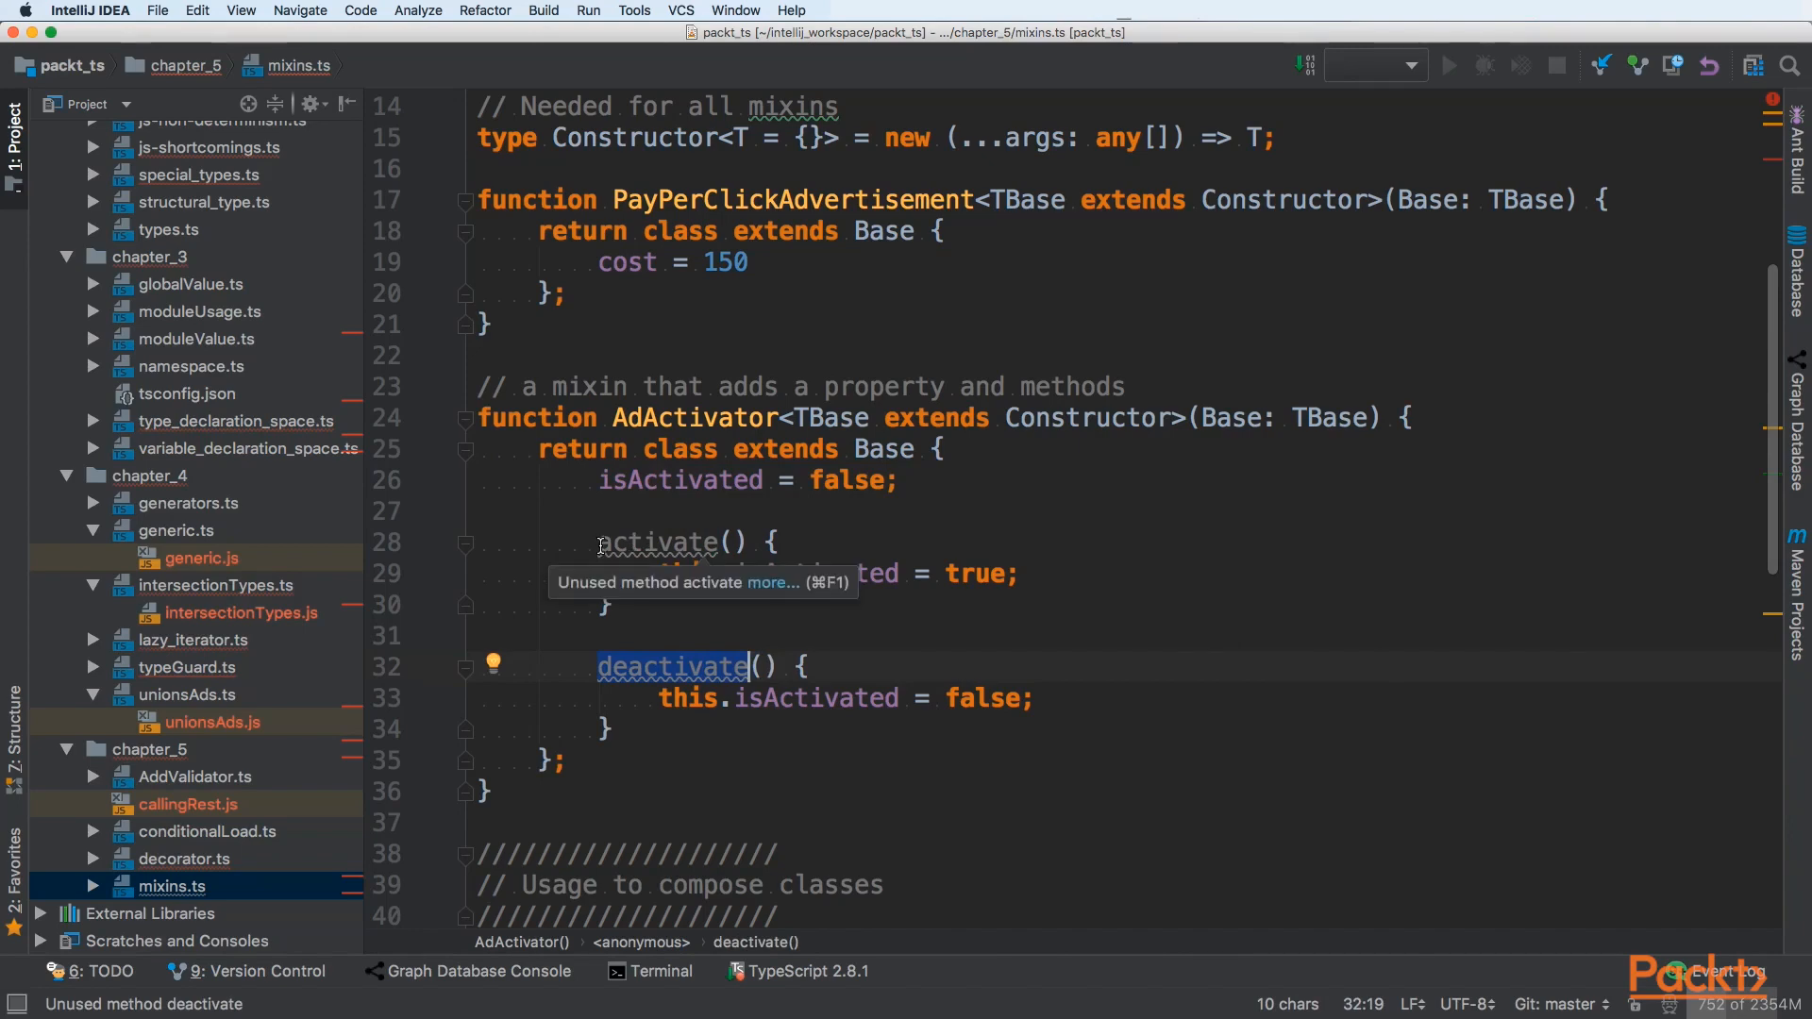
{"action": "scroll", "scroll_direction": "down", "scroll_amount": 3}
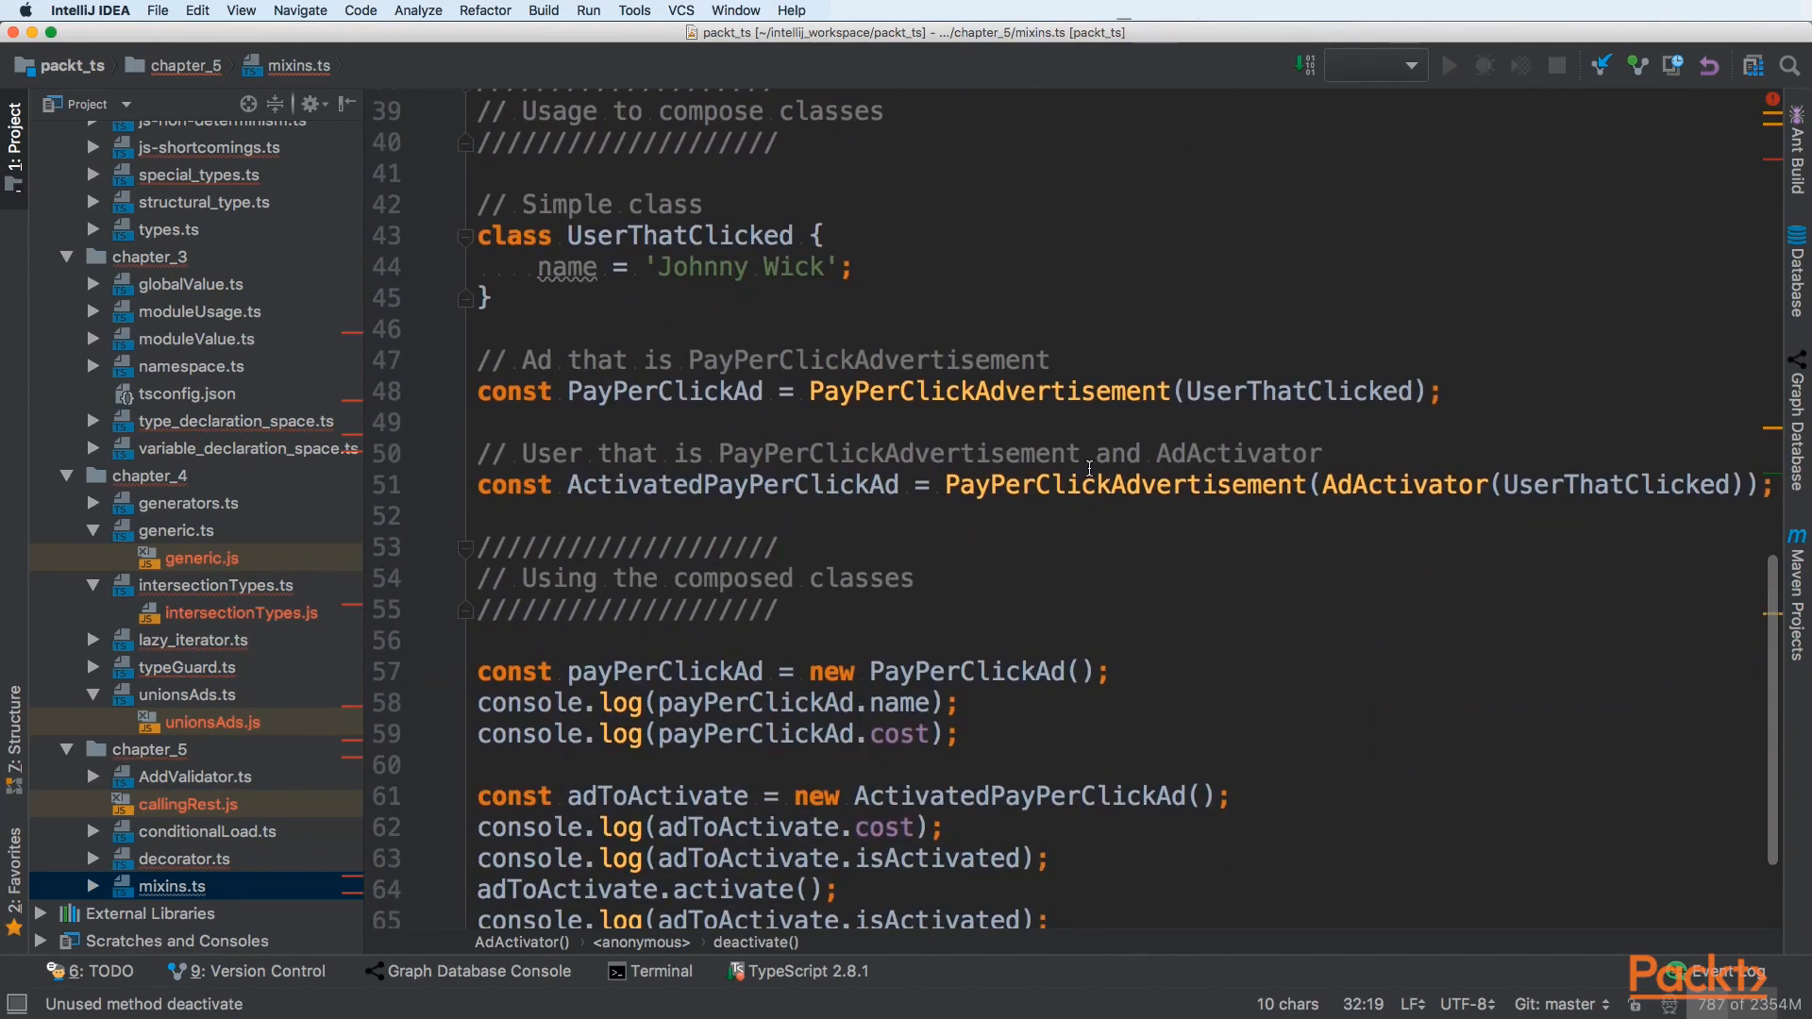
Step: Review the ActivatedPayPerClickAd composition and the logged cost and isActivated properties
{"action": "triple_click", "coordinate": [1087, 485]}
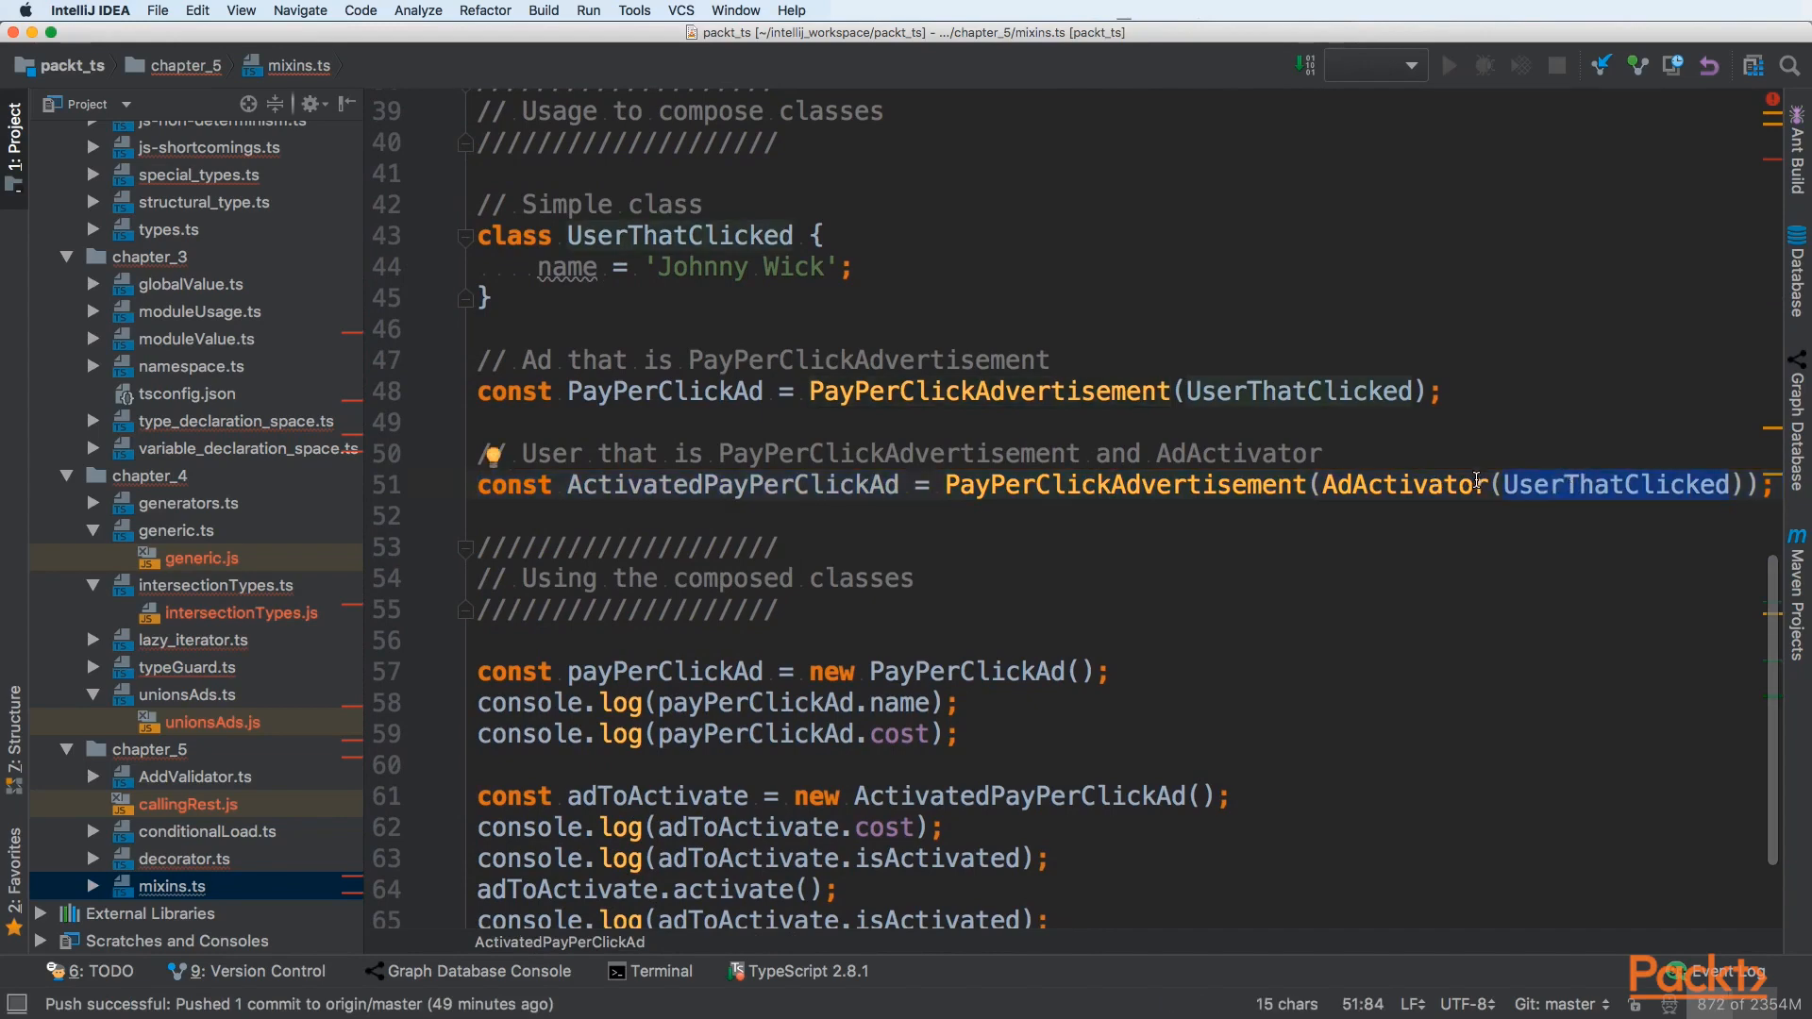
{"action": "mouse_move", "coordinate": [1393, 485]}
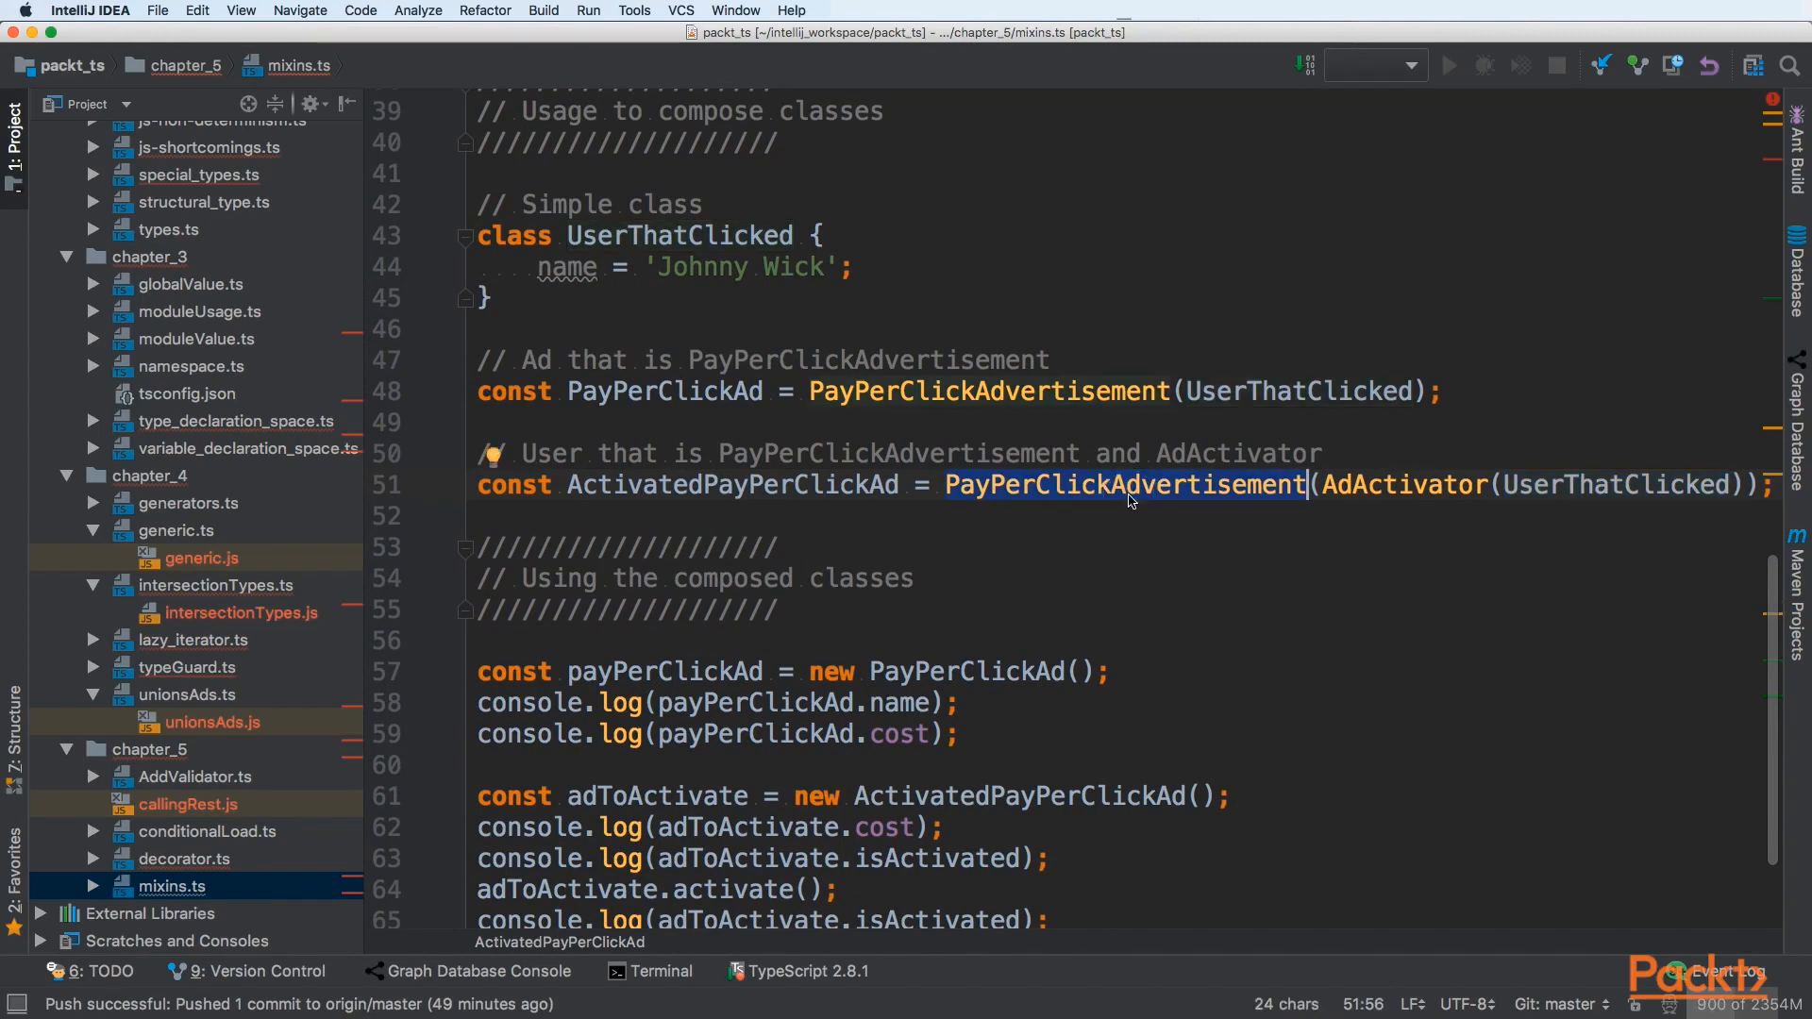
{"action": "scroll", "scroll_direction": "down", "scroll_amount": 3}
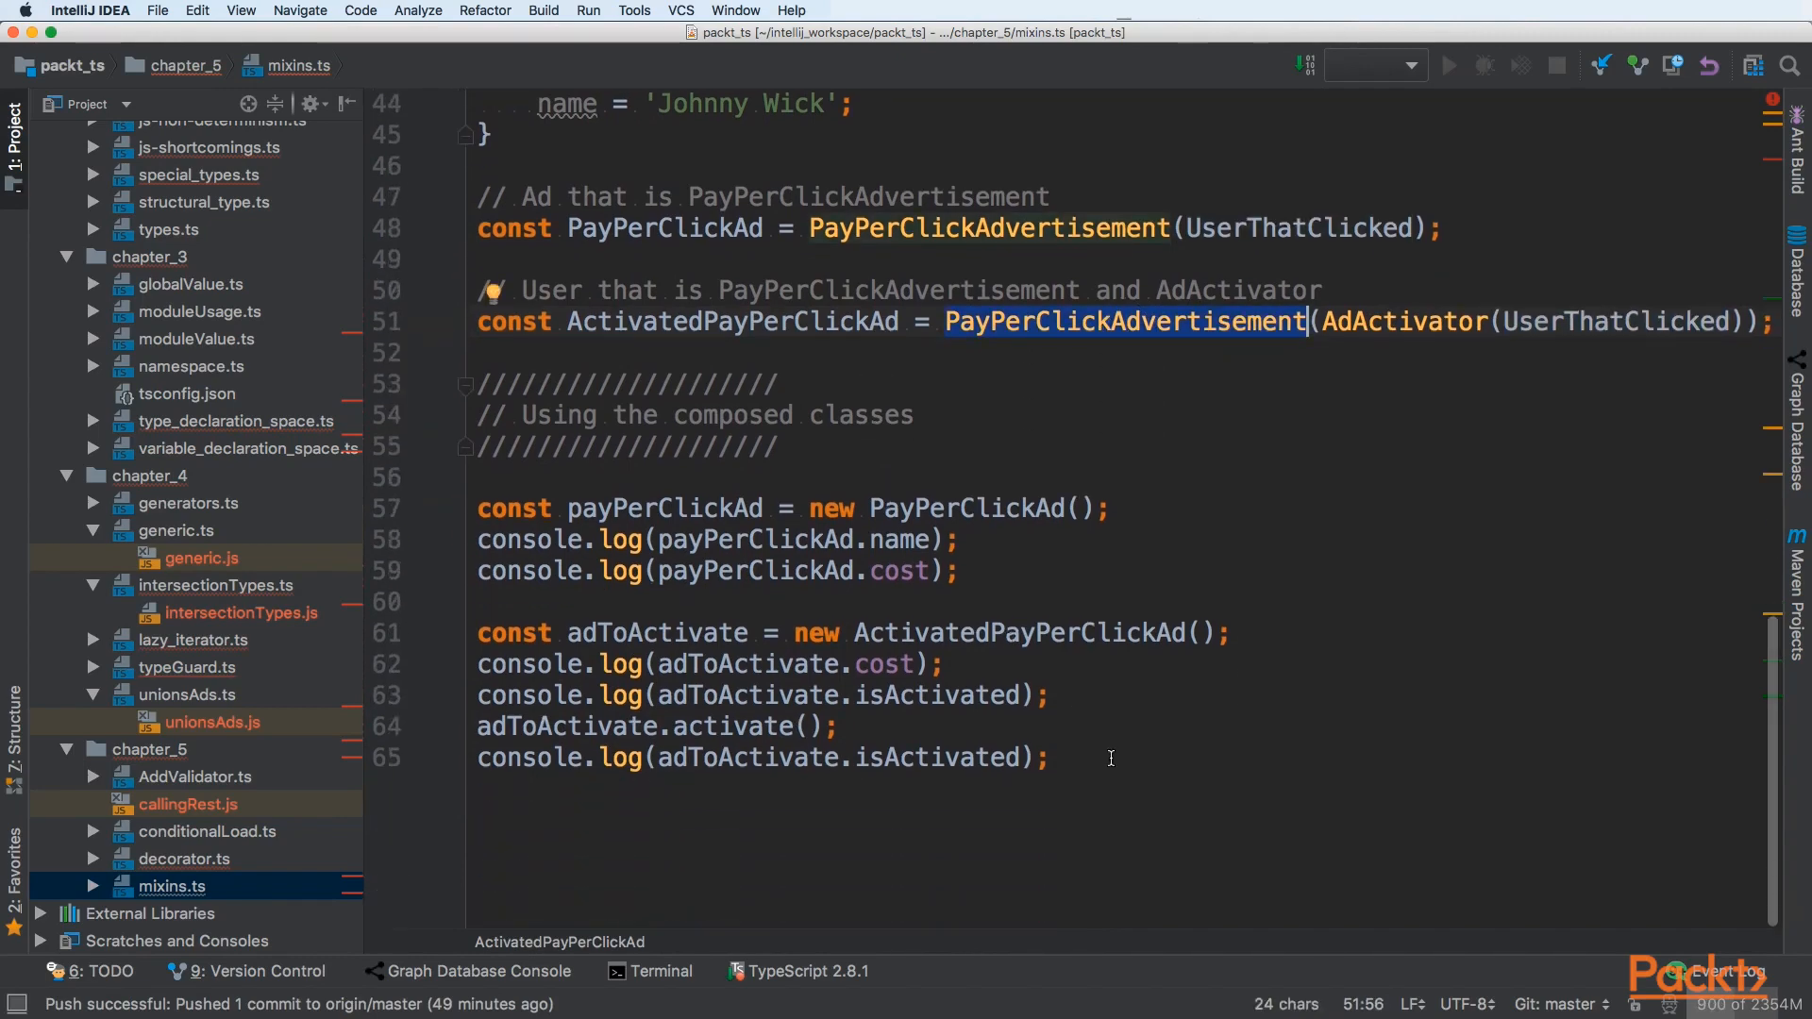
{"action": "double_click", "coordinate": [1018, 632]}
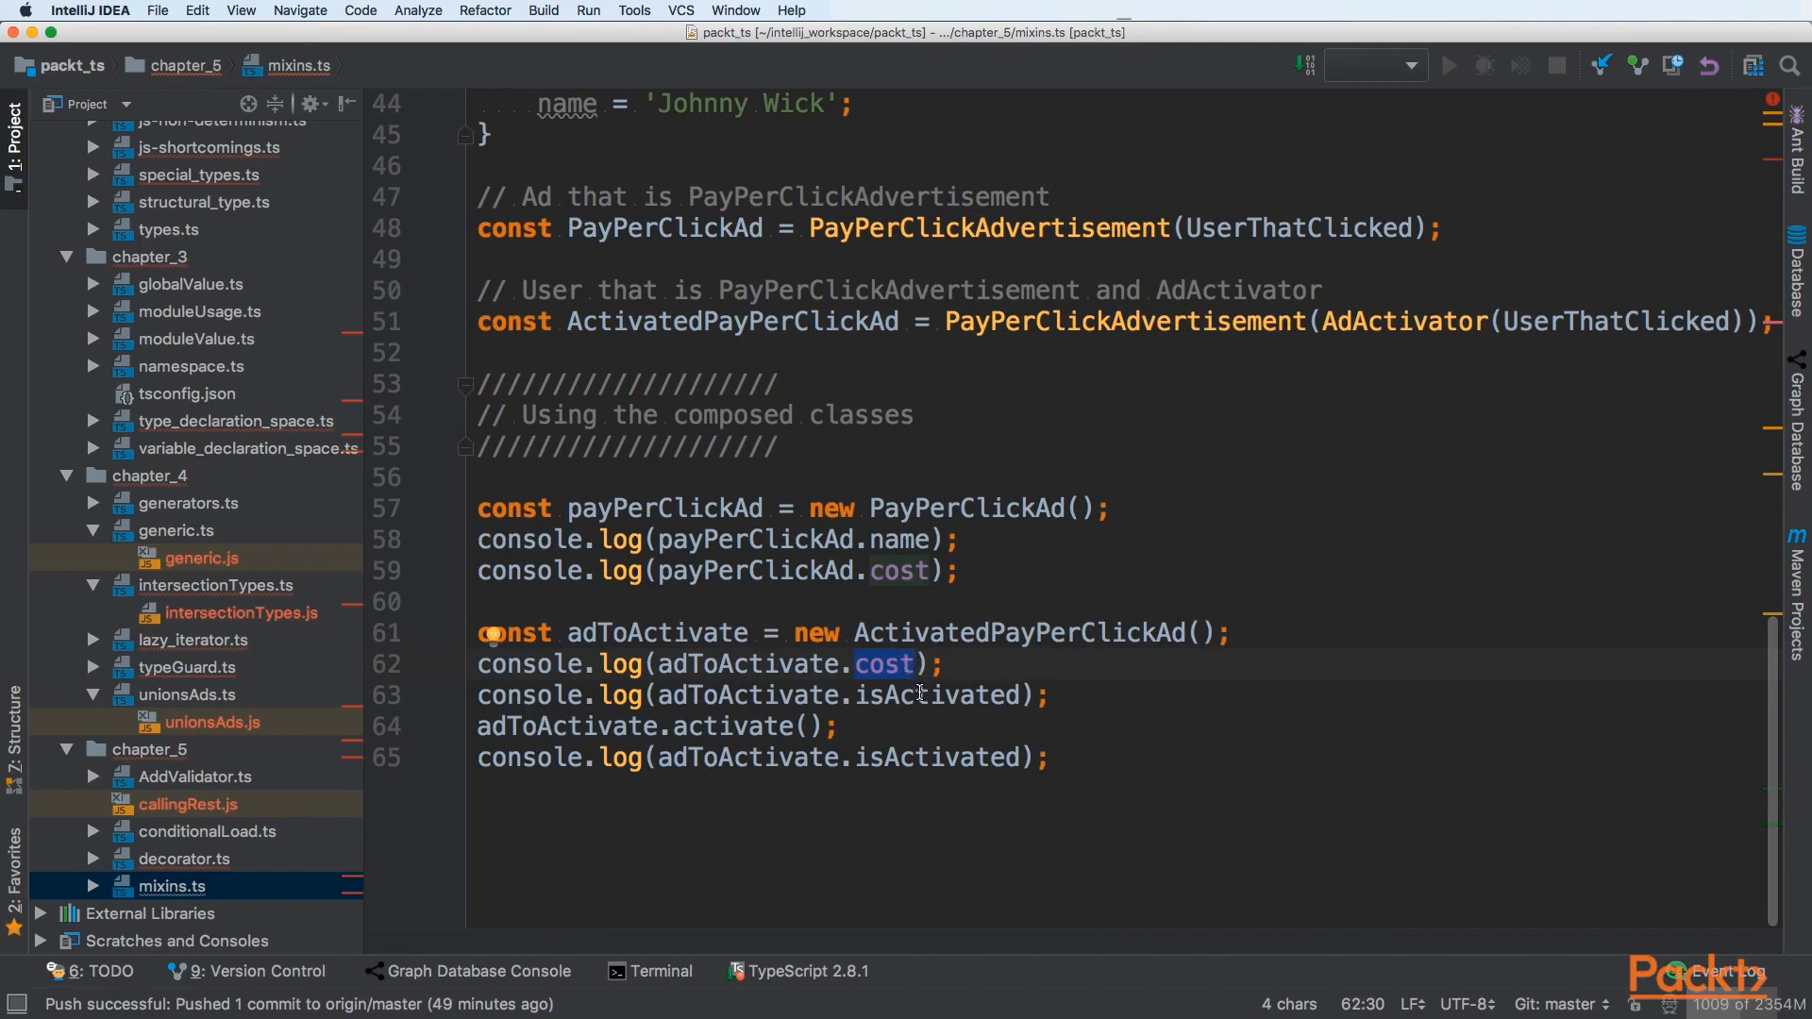
{"action": "double_click", "coordinate": [936, 695]}
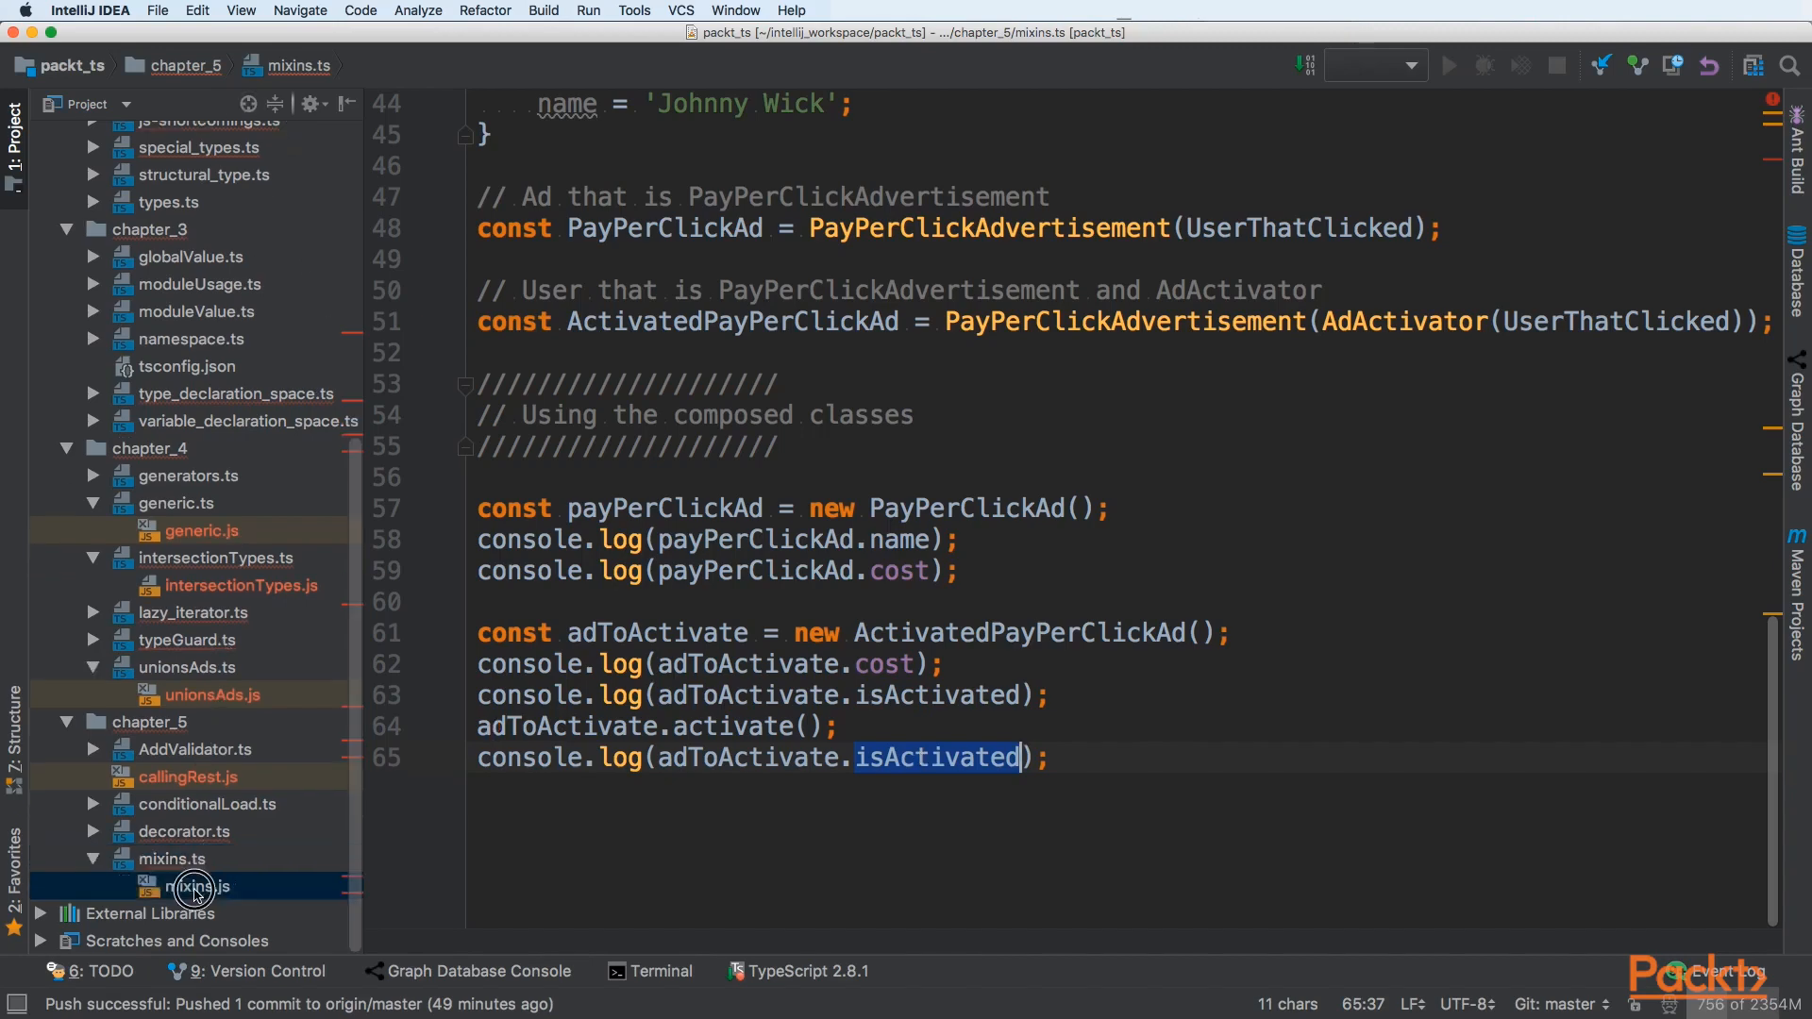
Step: Copy the entire contents of the compiled mixins.js file
{"action": "double_click", "coordinate": [197, 885]}
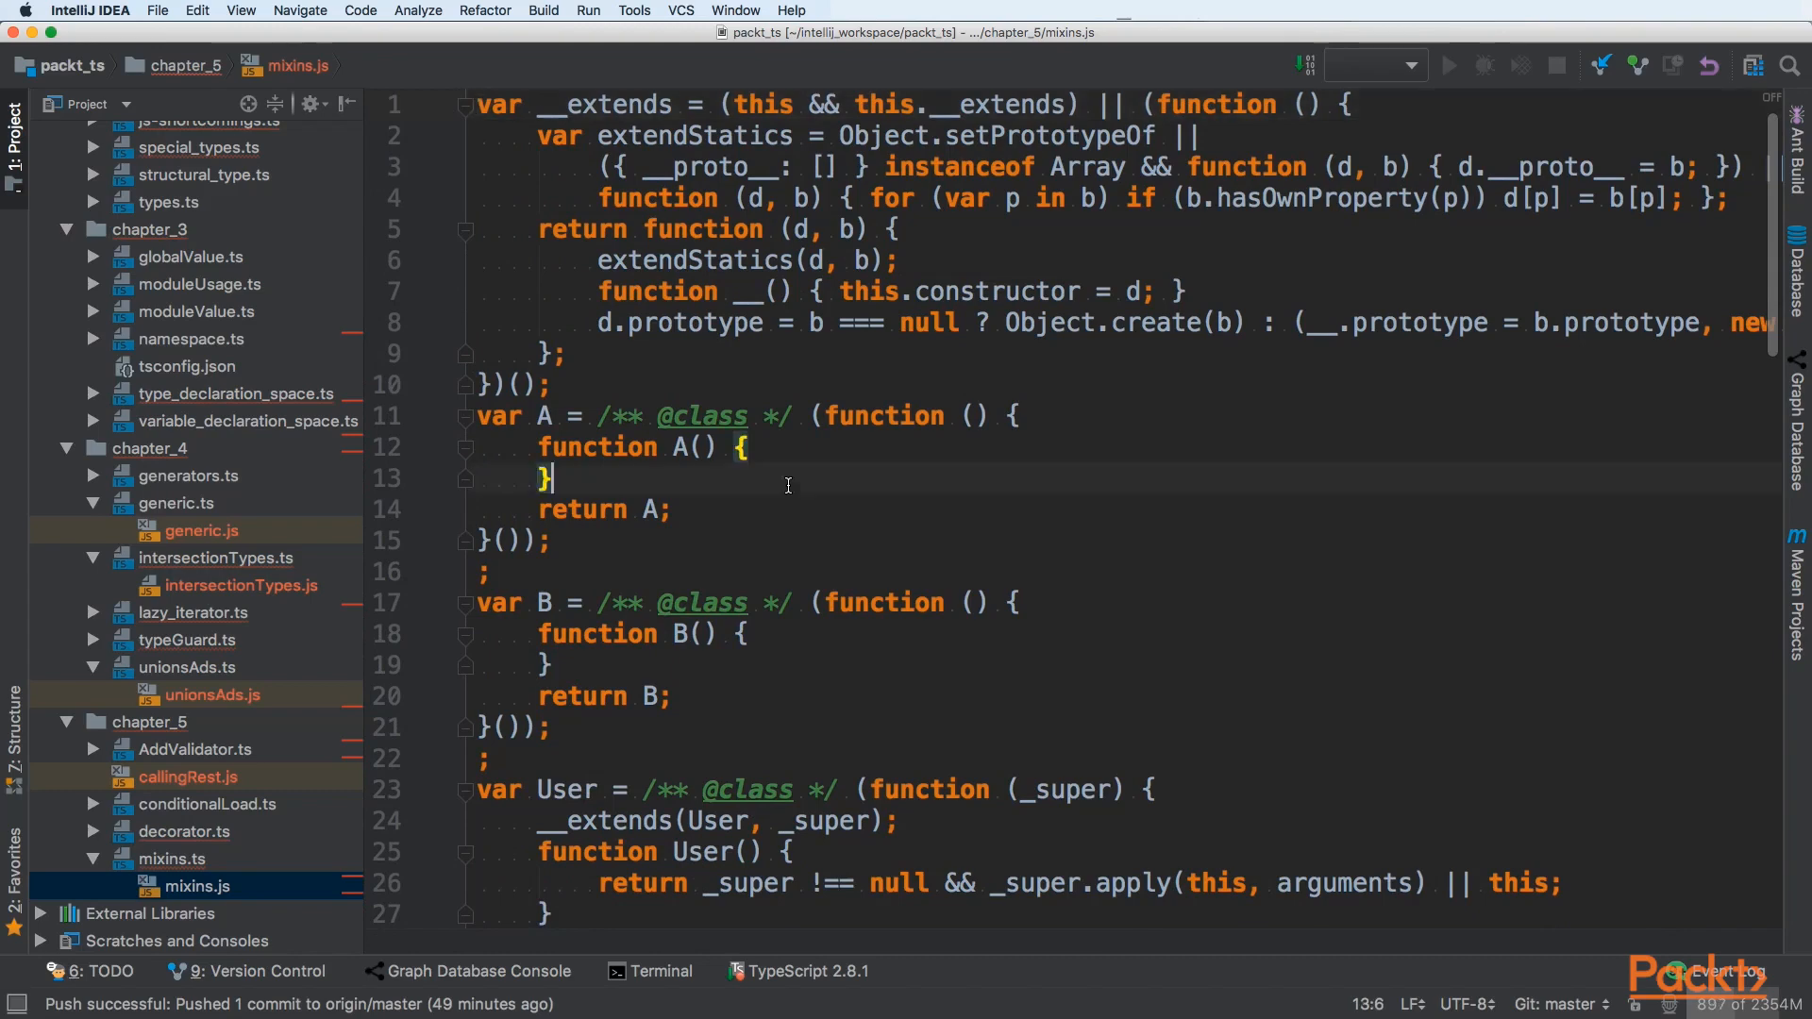
{"action": "key", "text": "cmd+a"}
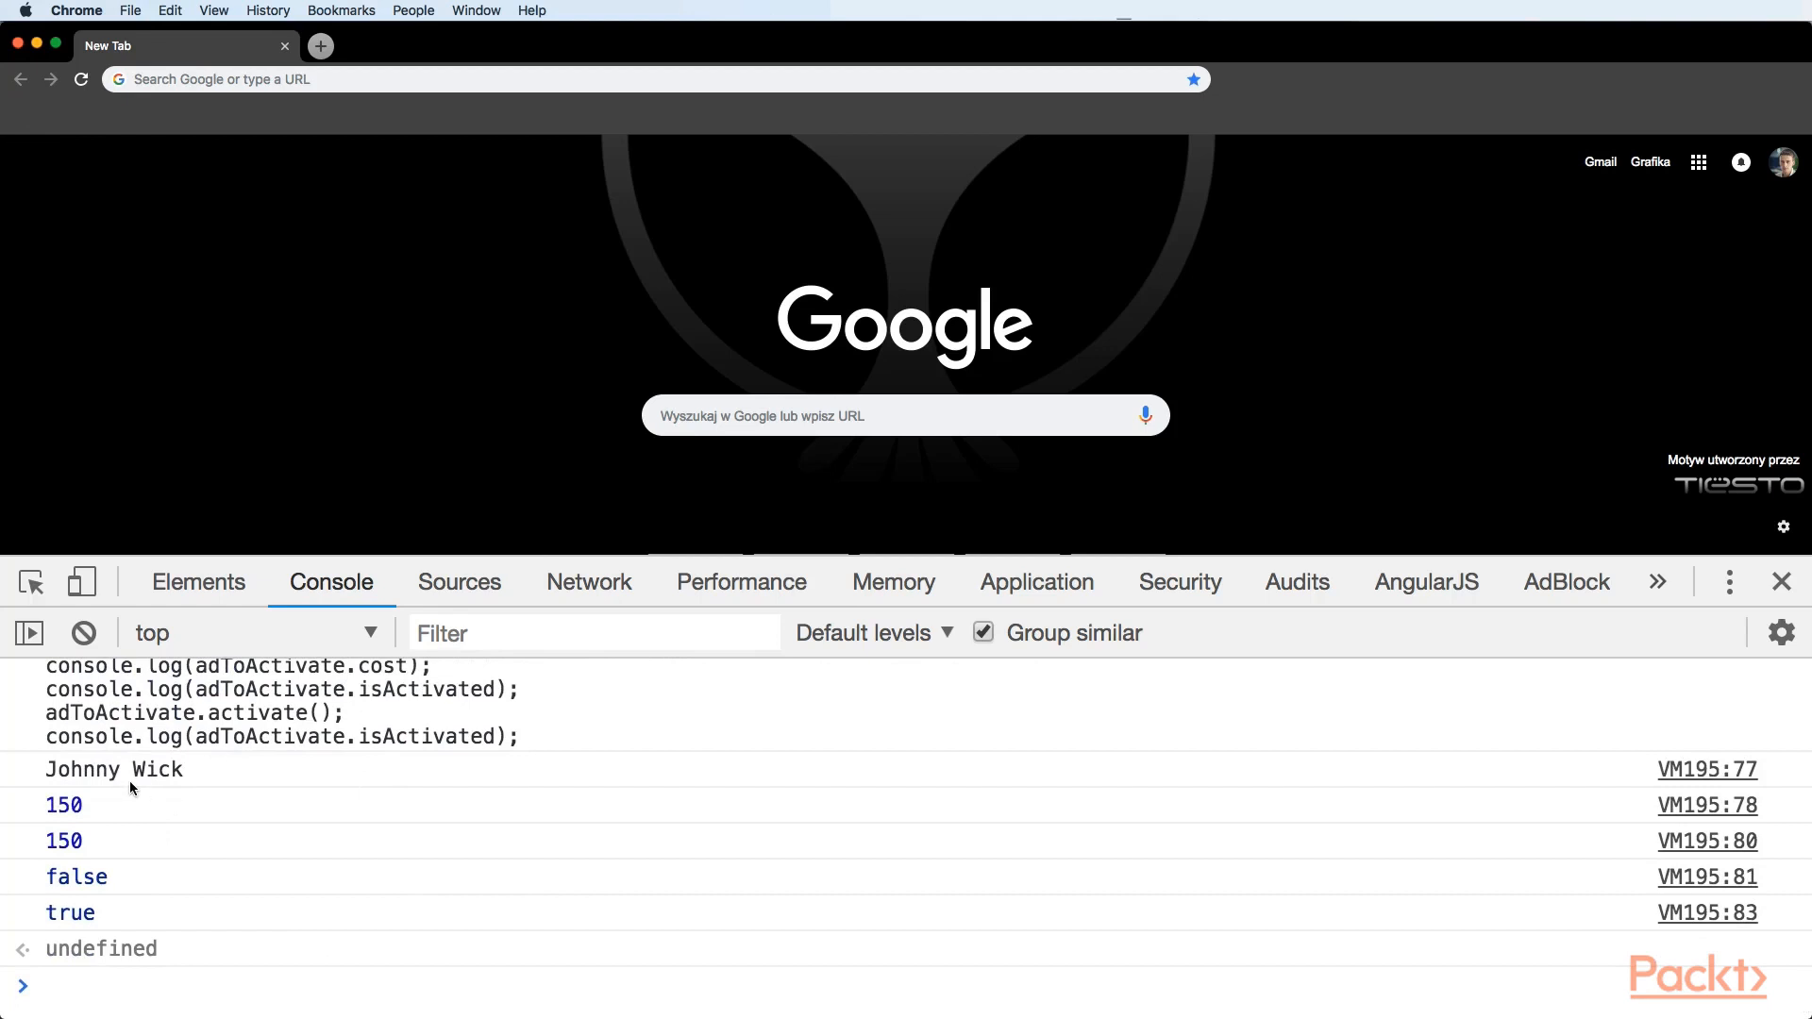
{"action": "mouse_move", "coordinate": [82, 806]}
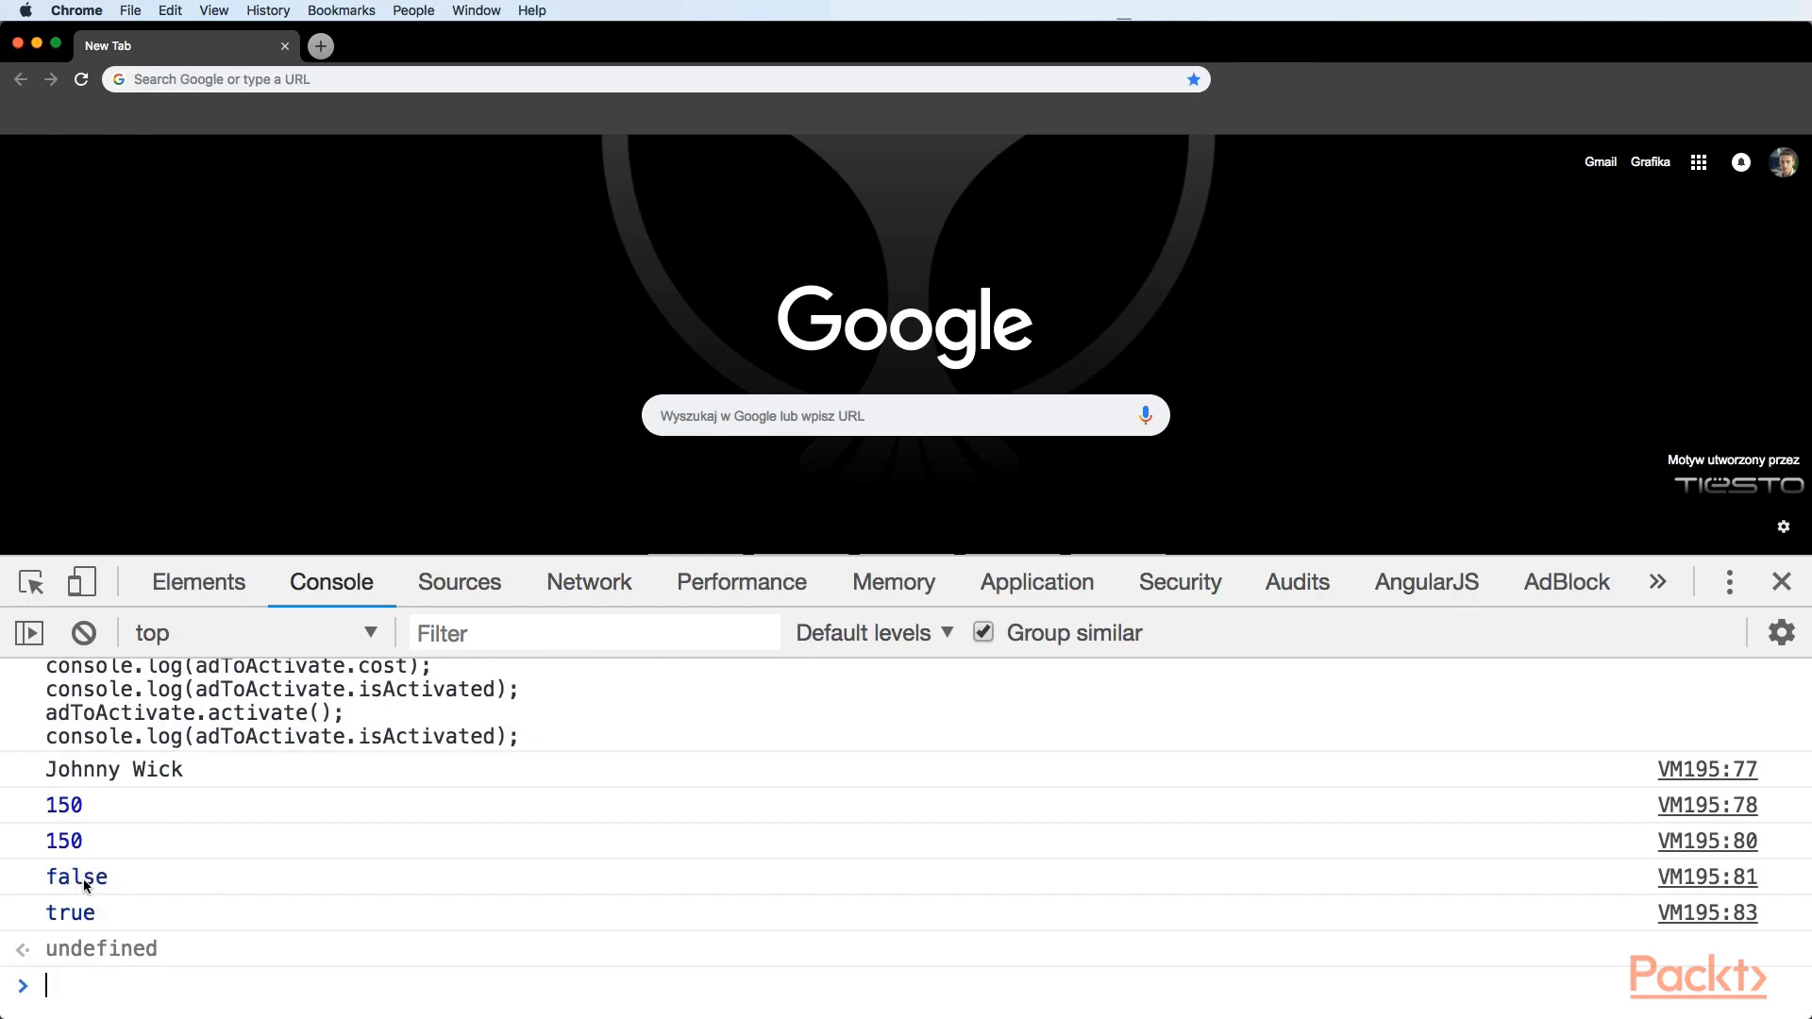
{"action": "mouse_move", "coordinate": [92, 898]}
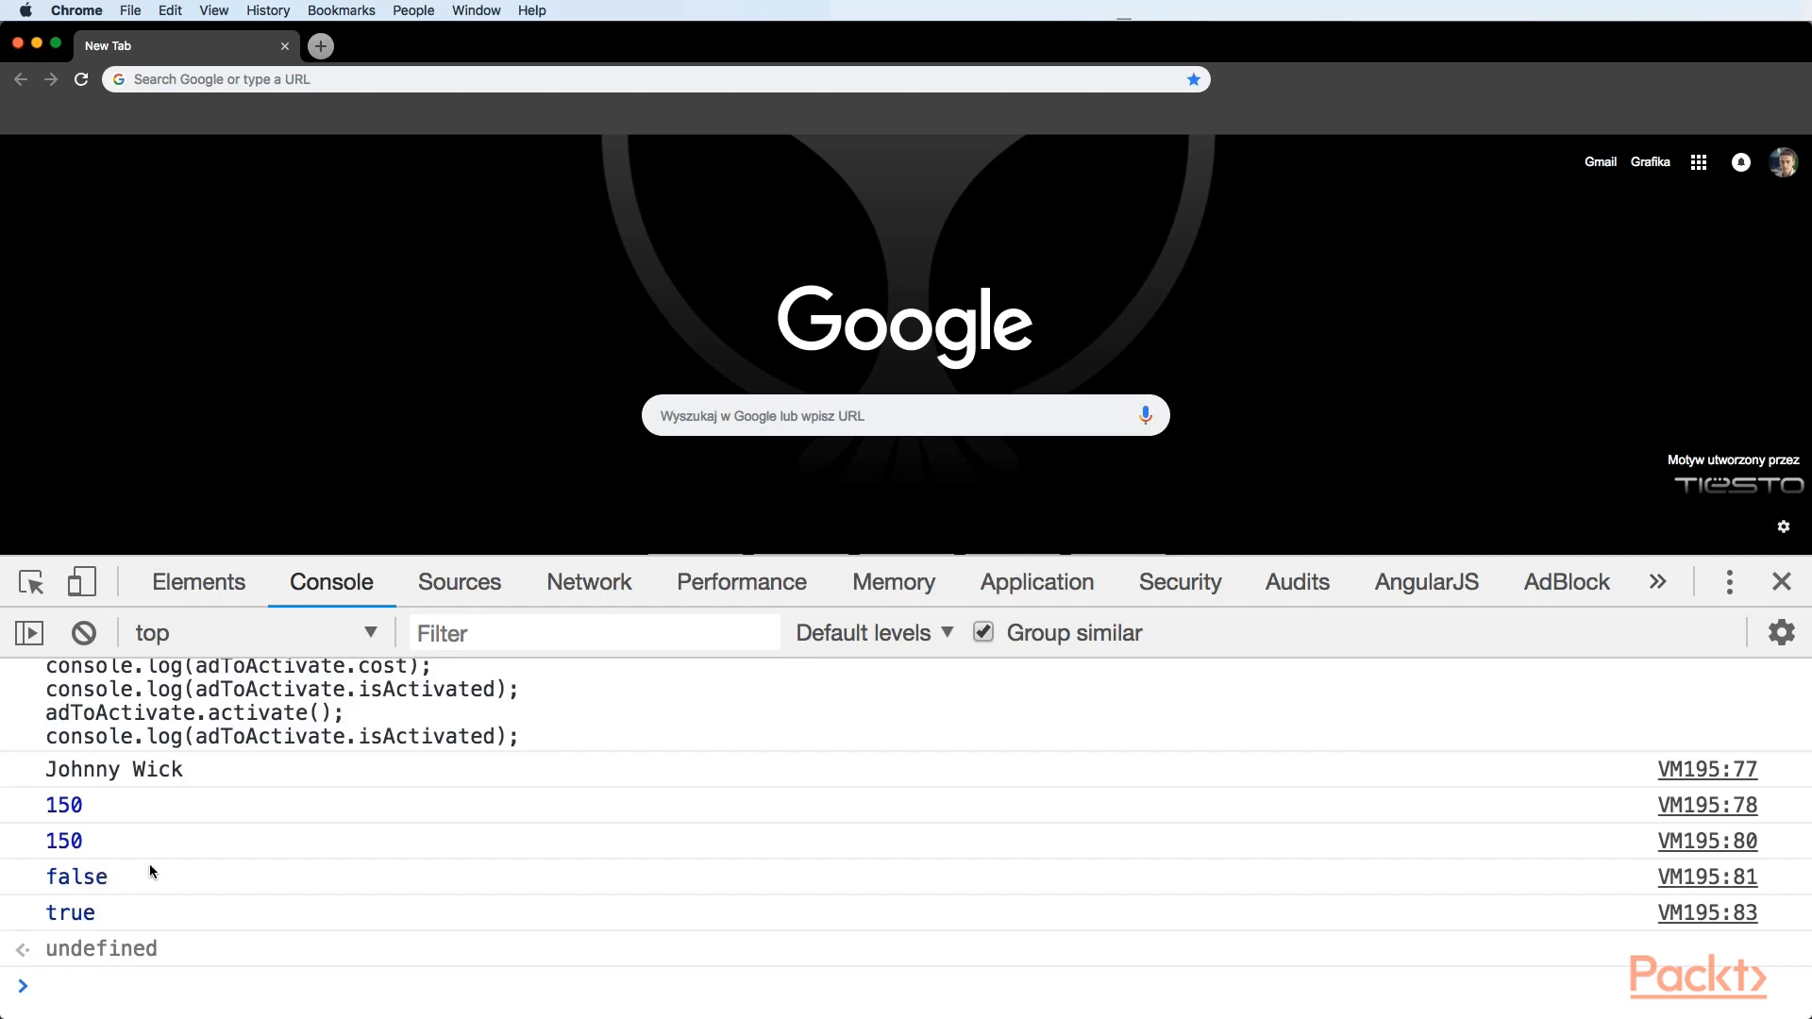
Step: Check the console output: Johnny Wick, 150, 150, false, true
{"action": "left_click", "coordinate": [45, 986]}
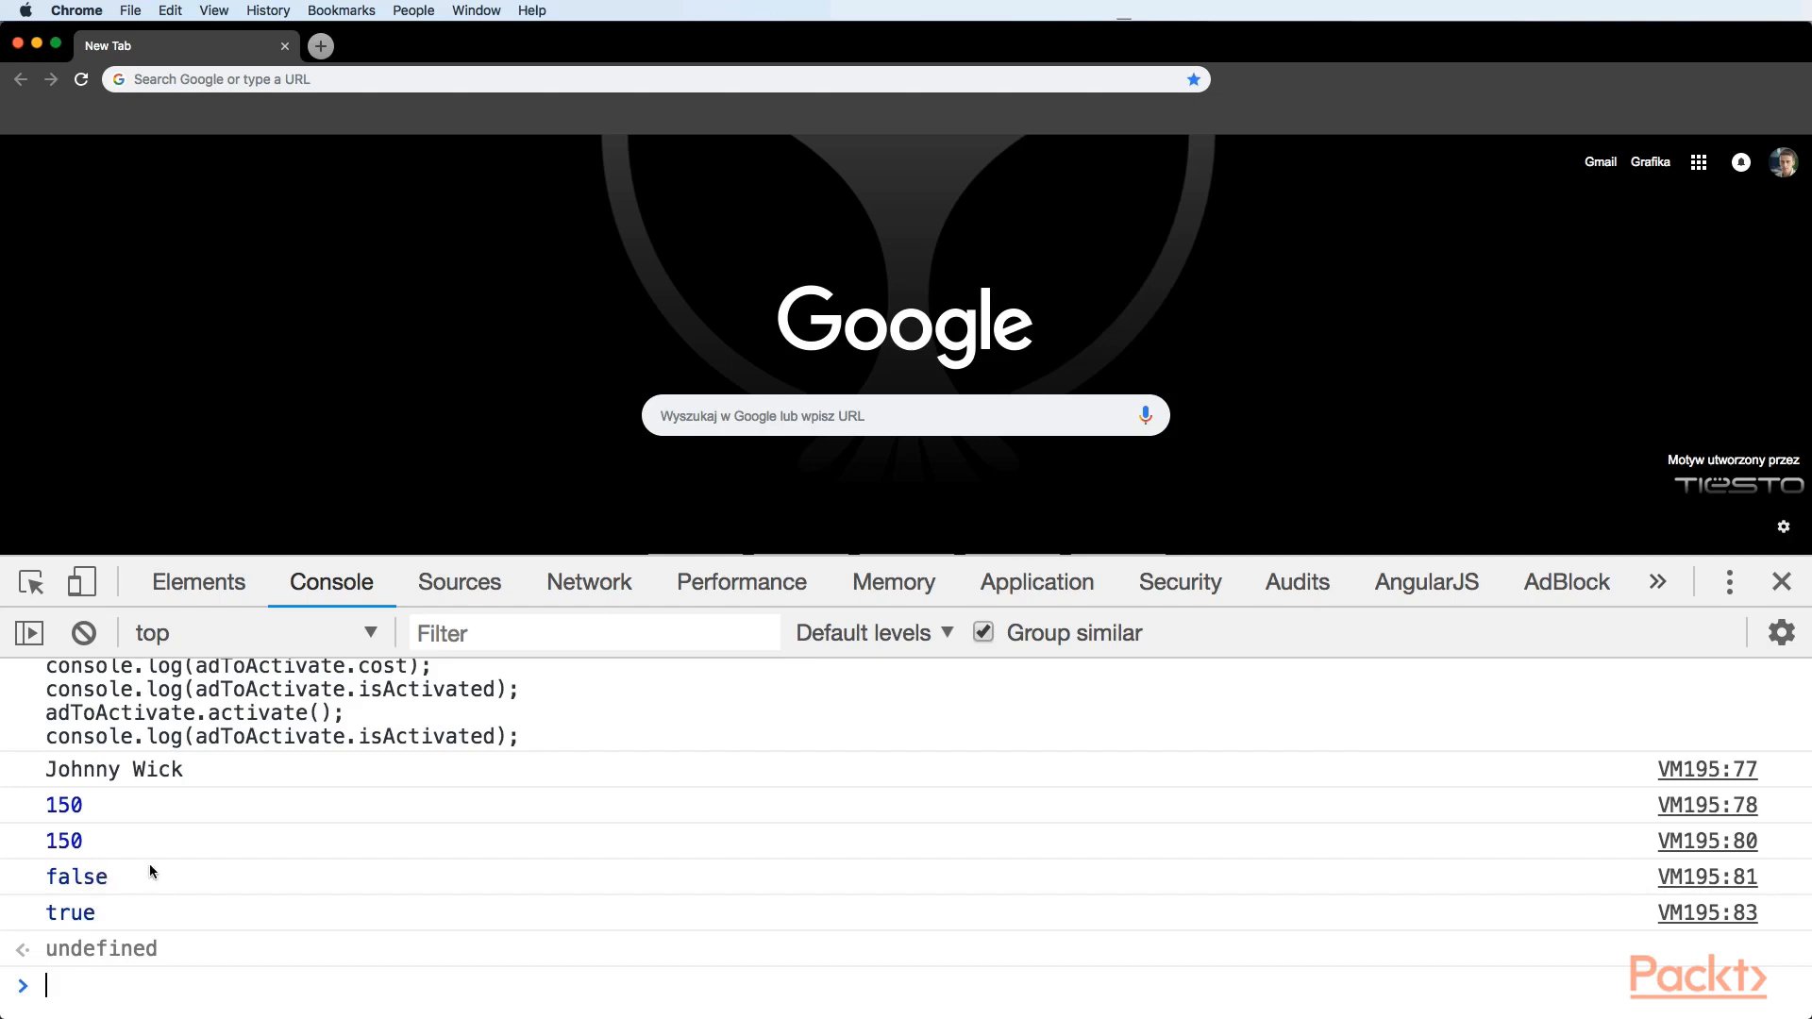